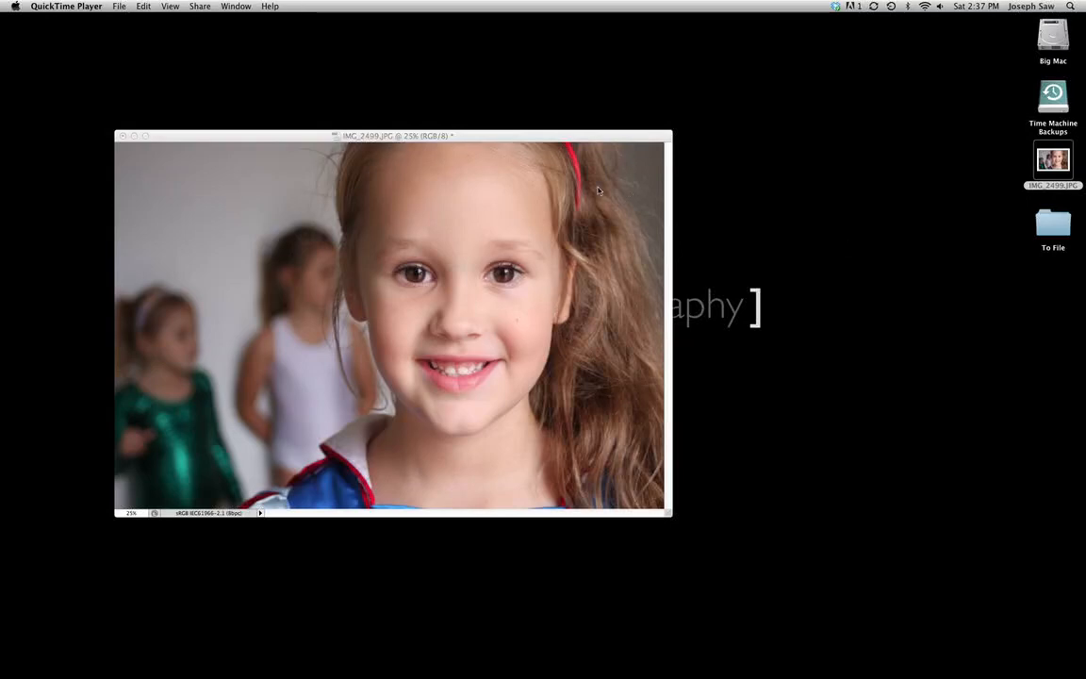
mouse_move(422, 140)
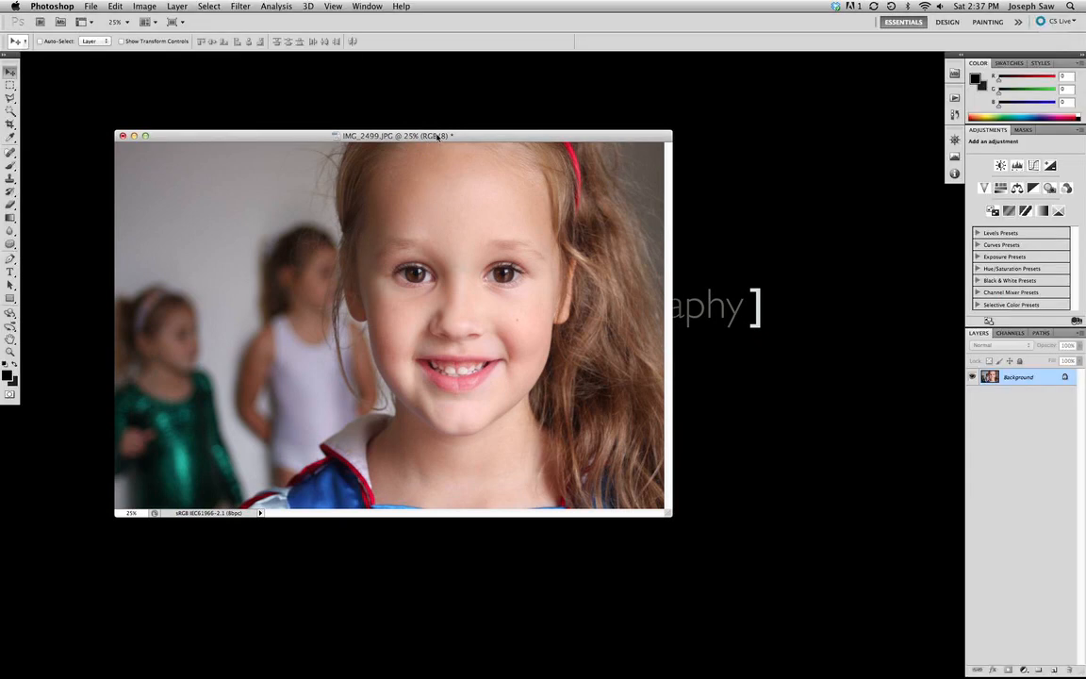
mouse_move(475, 139)
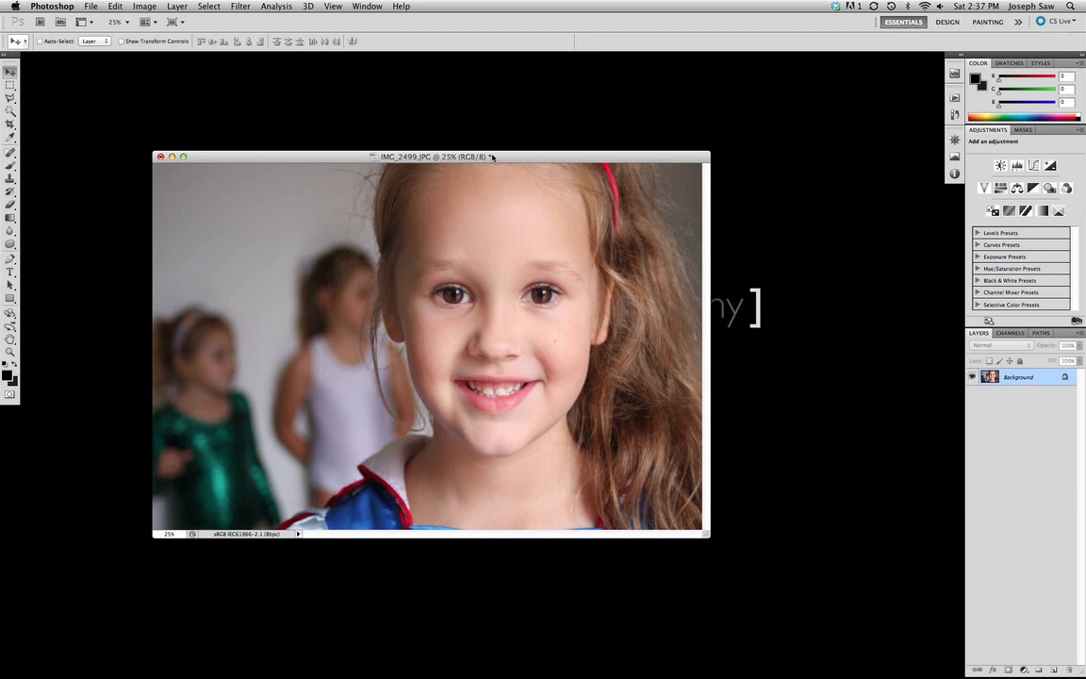
mouse_move(493, 168)
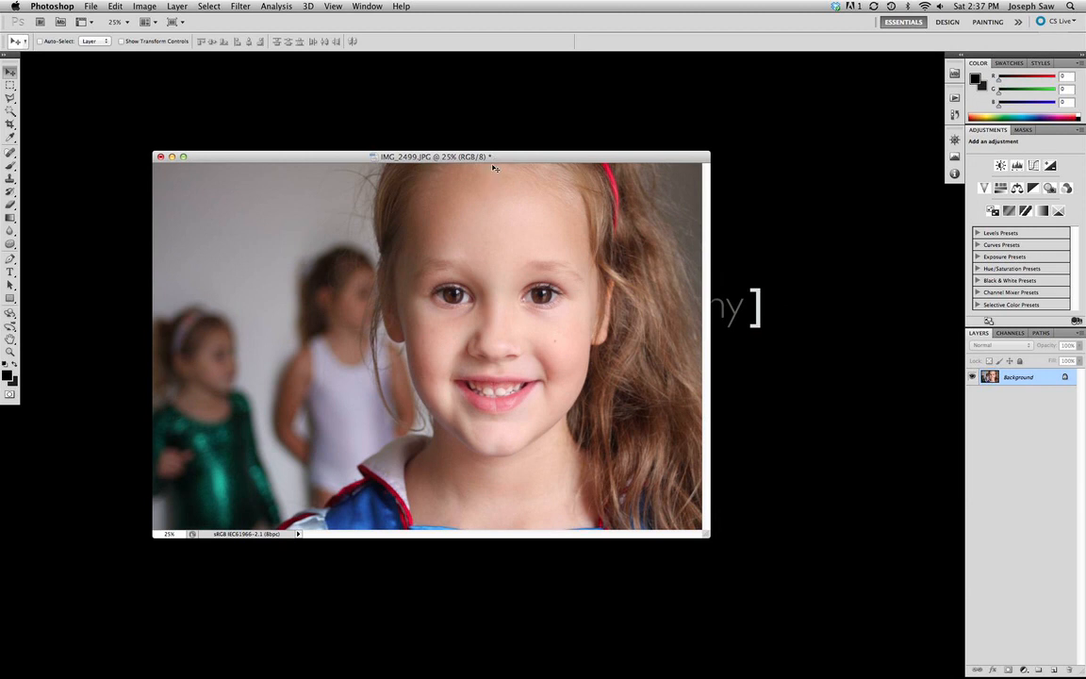
mouse_move(193, 83)
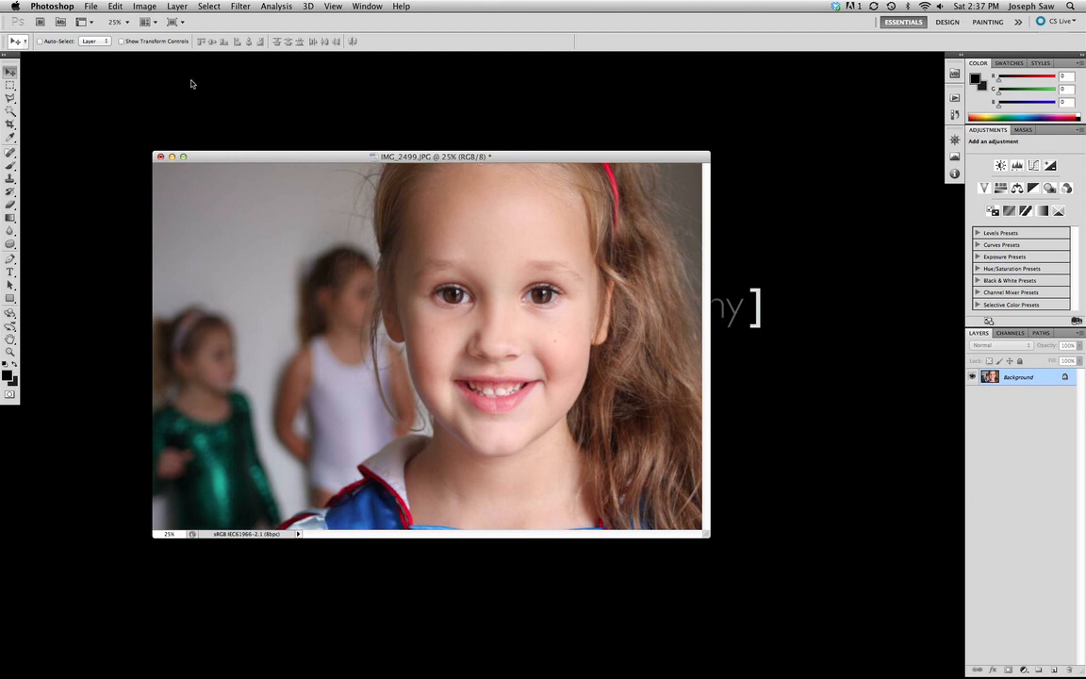
Bring up Image Size and show the document size in inches (12.96 × 8.64 at 300 ppi)
left_click(143, 8)
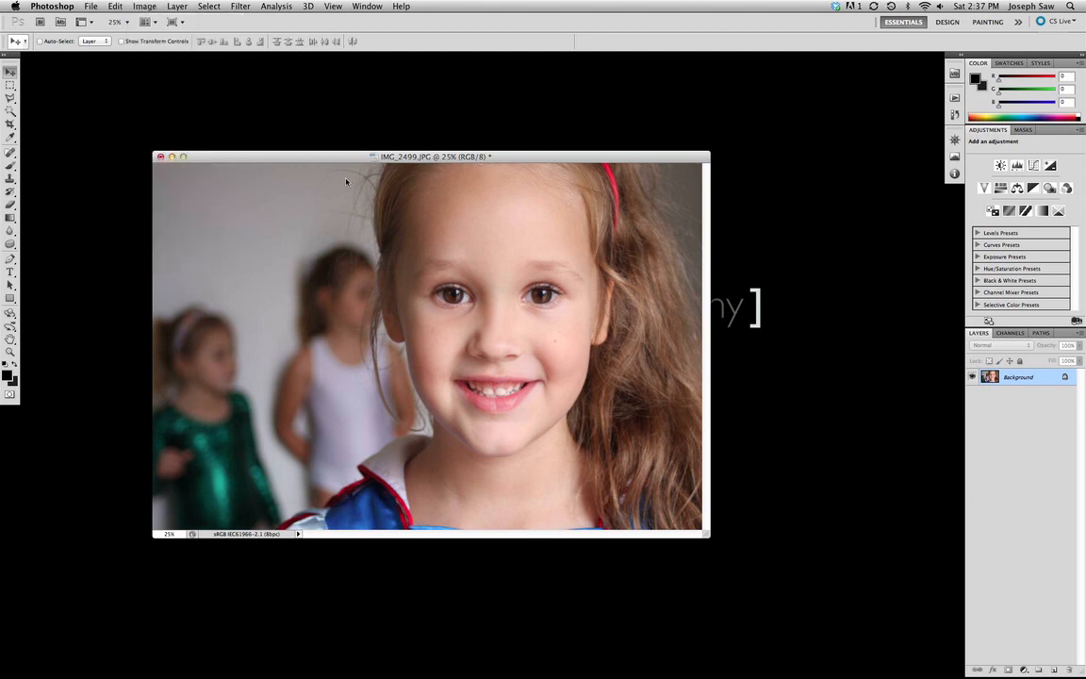
left_click(144, 8)
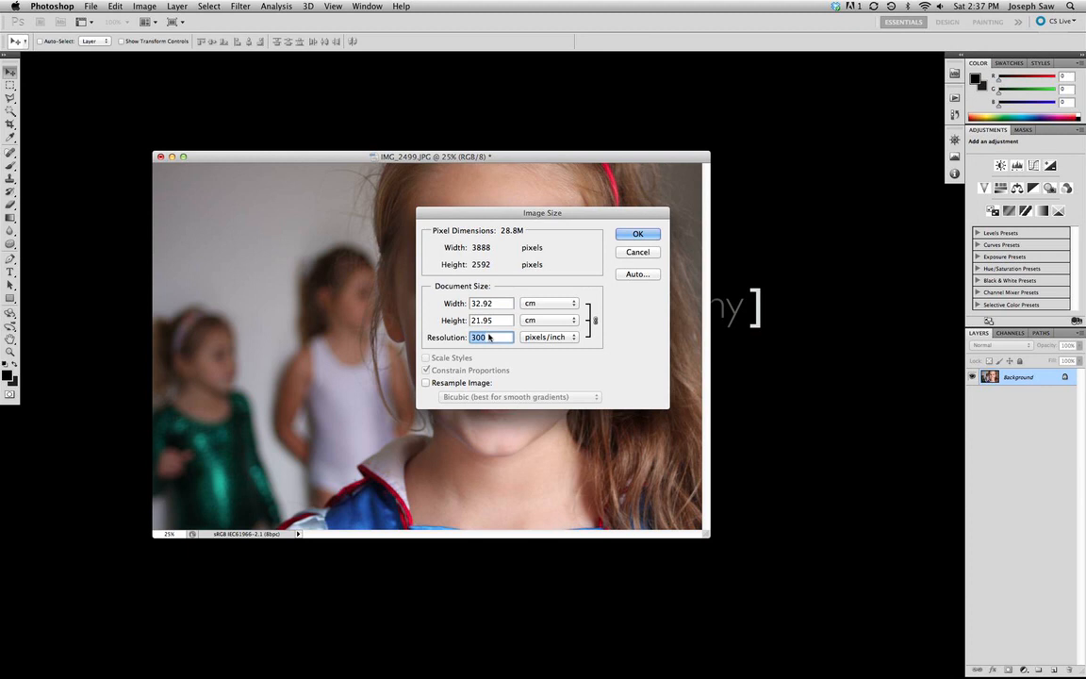
left_click(548, 301)
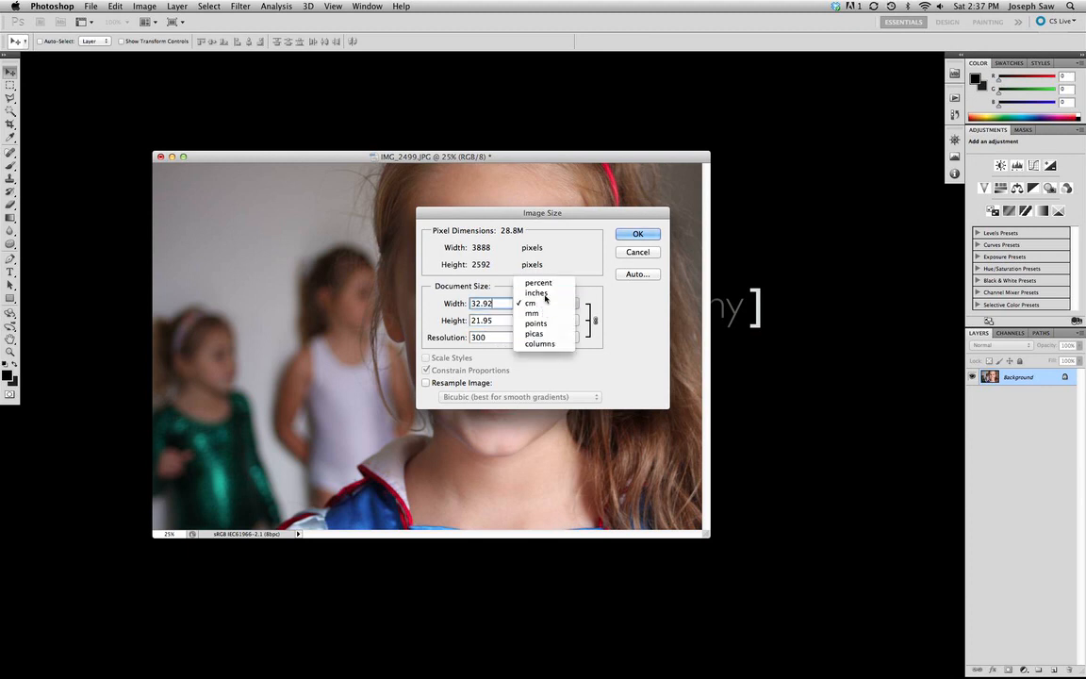
left_click(535, 292)
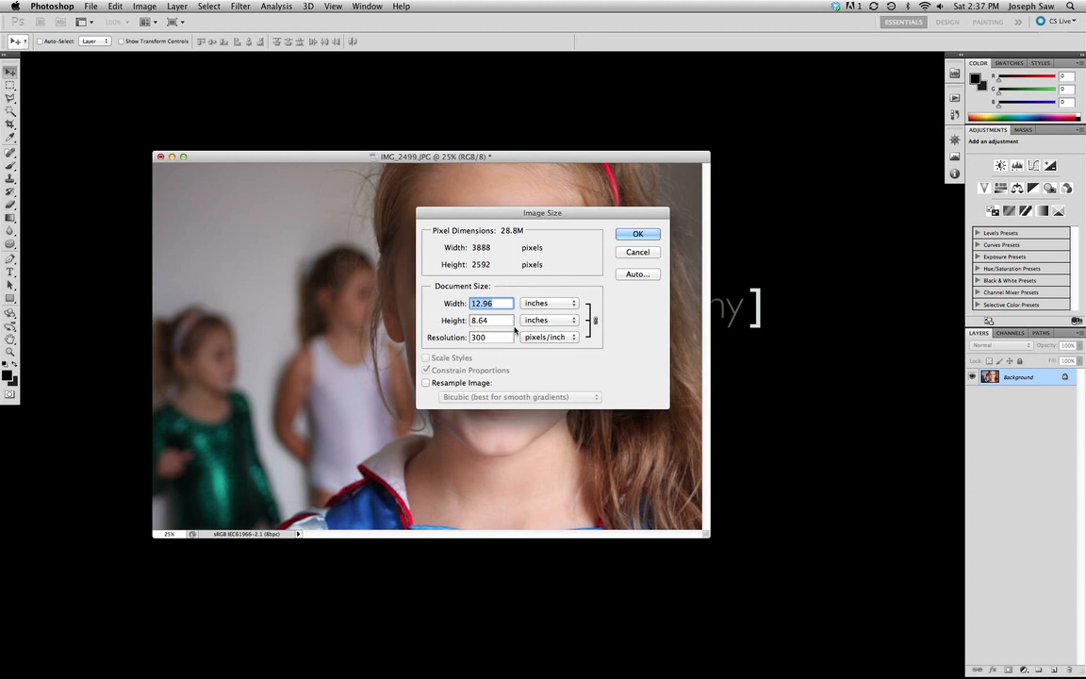
mouse_move(513, 336)
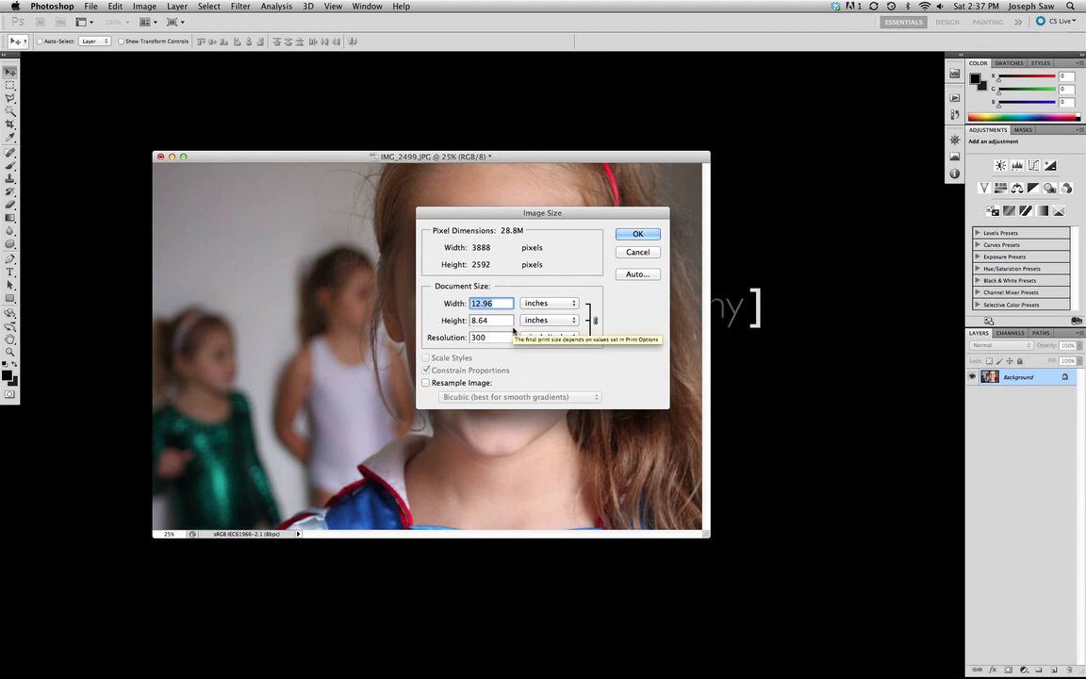
mouse_move(537, 320)
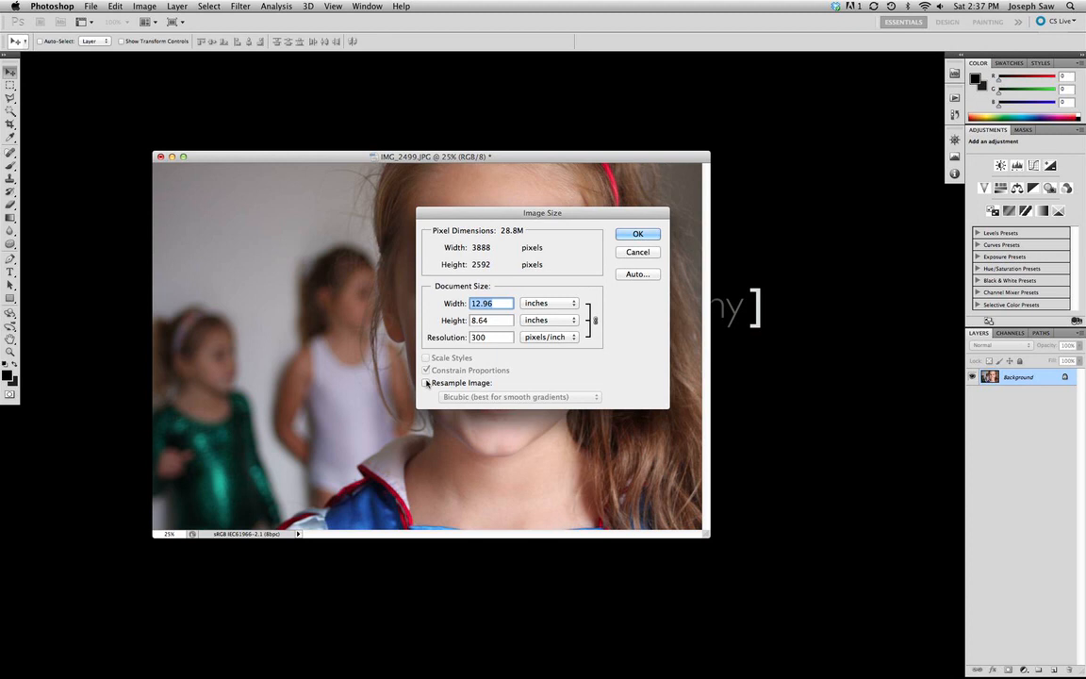
Compare centimetre and millimetre readouts, then return to inches with Resample Image left off
left_click(426, 383)
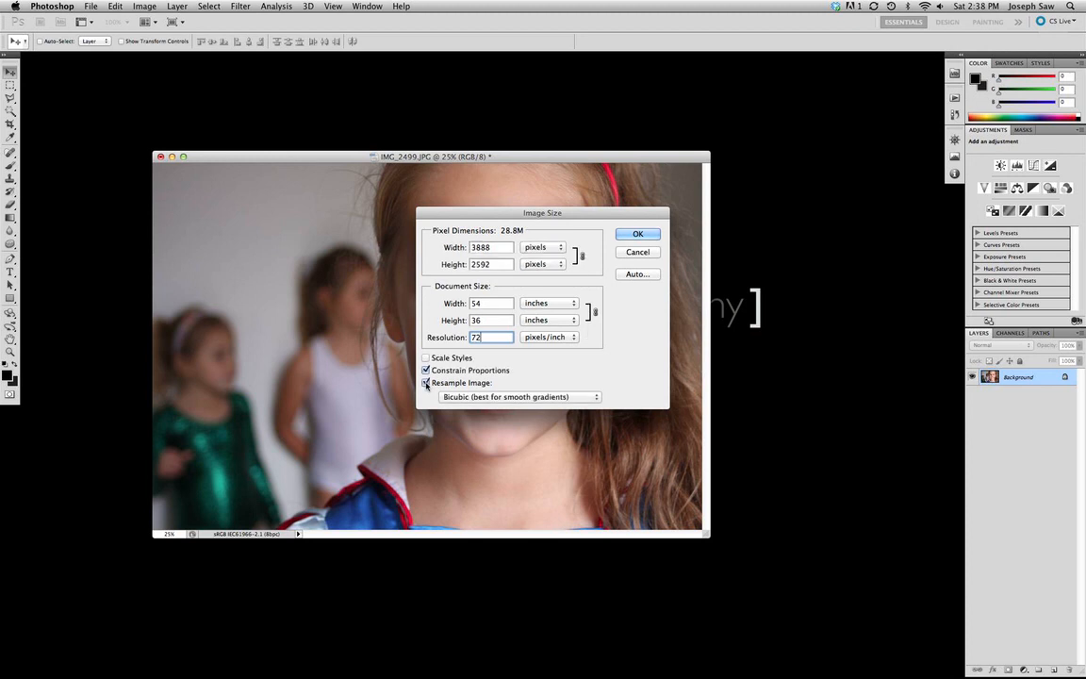
left_click(547, 301)
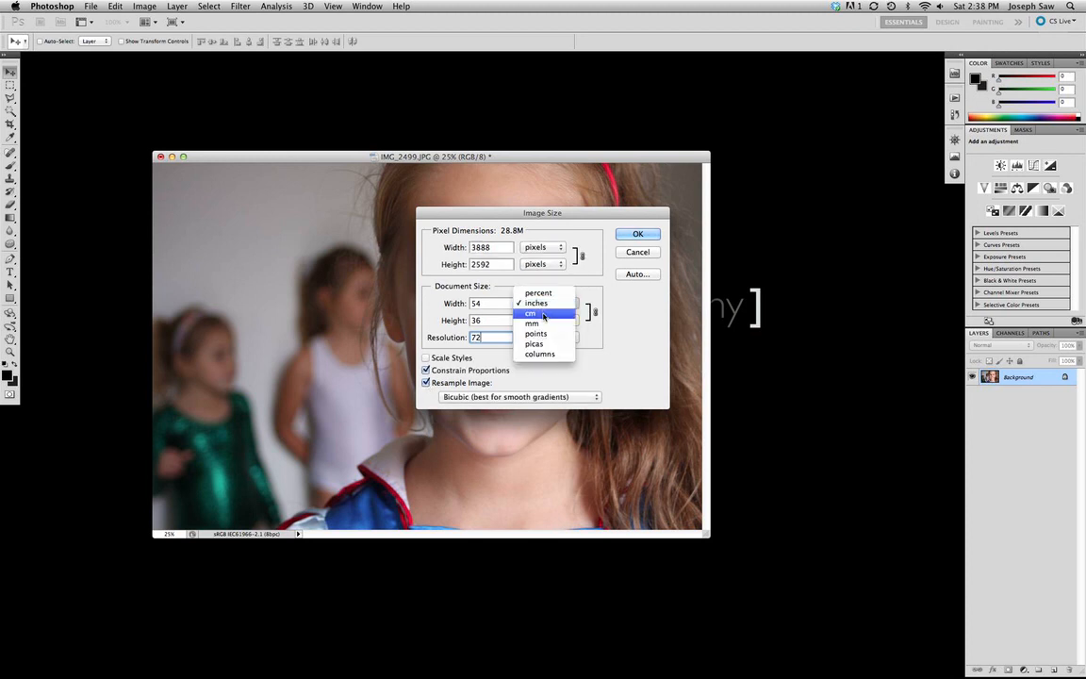
left_click(529, 313)
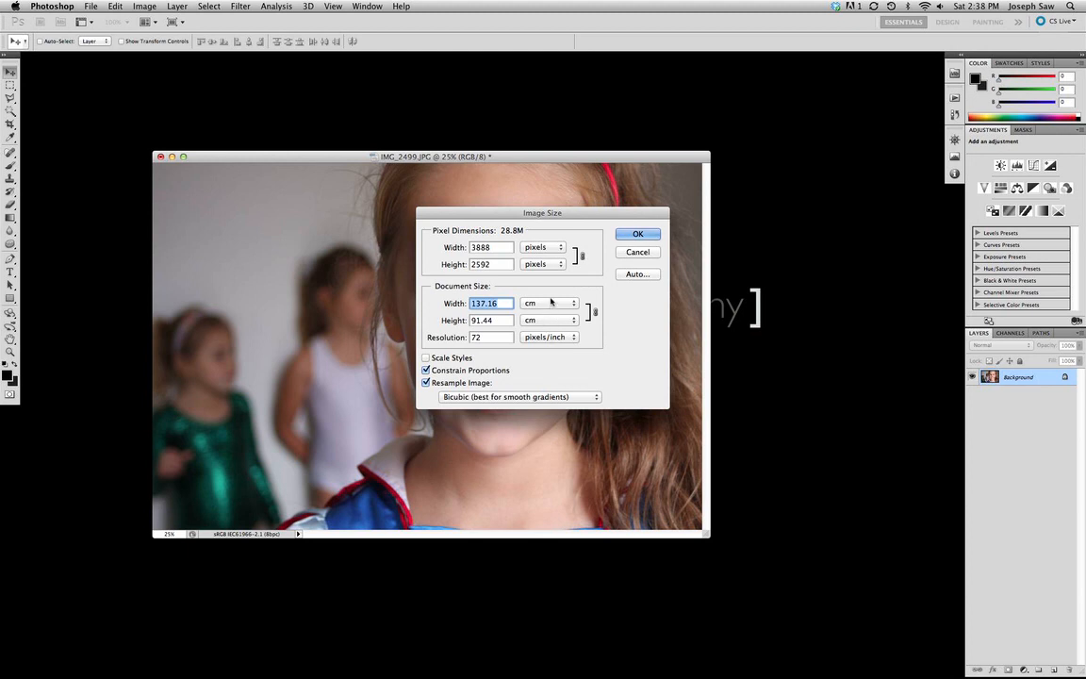
left_click(573, 302)
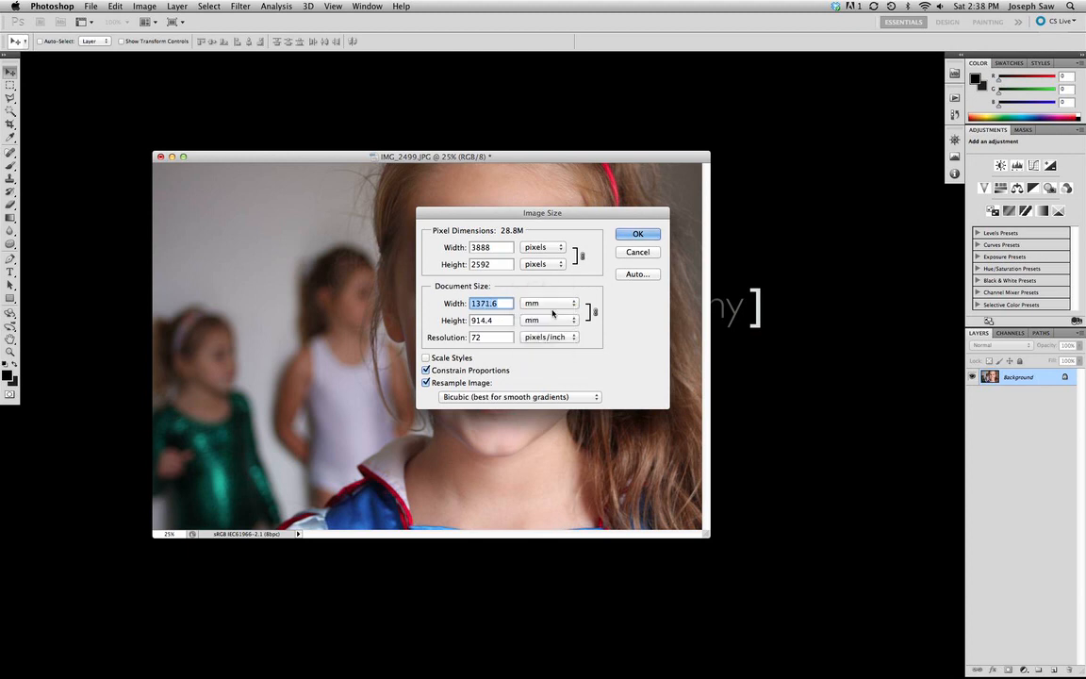
mouse_move(594, 311)
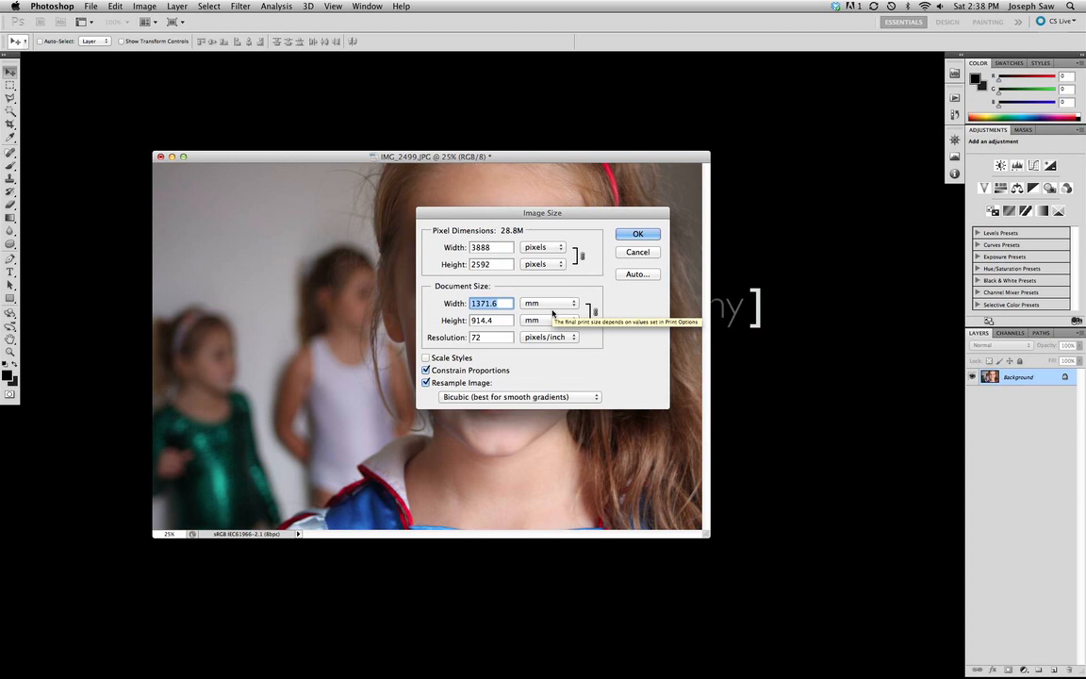
mouse_move(555, 313)
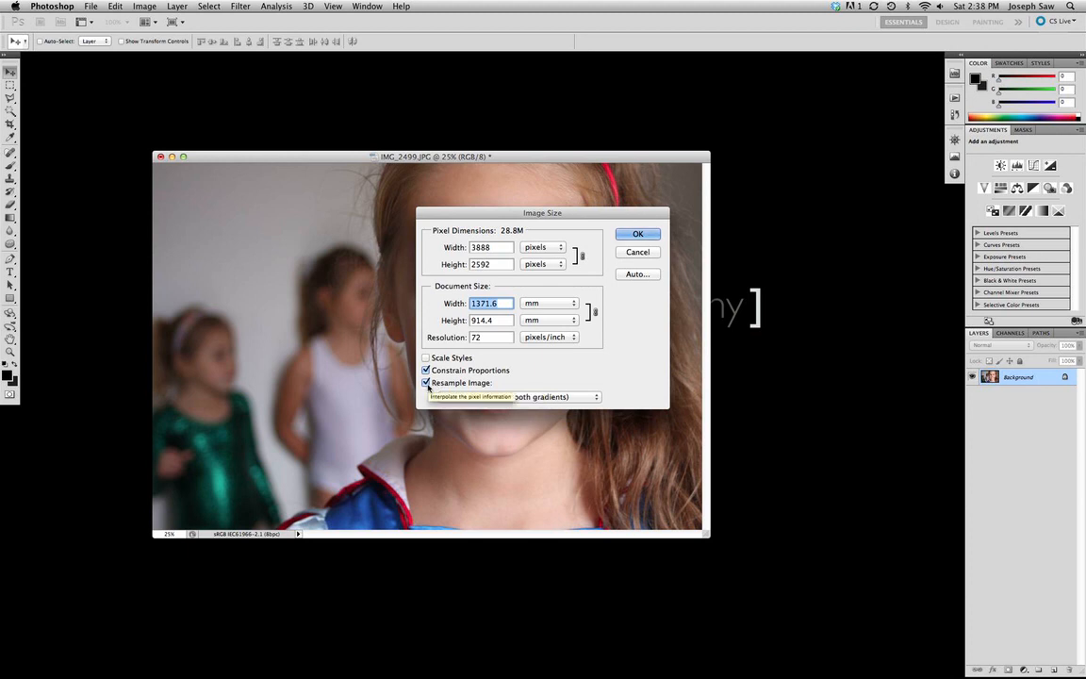
left_click(426, 382)
type("300")
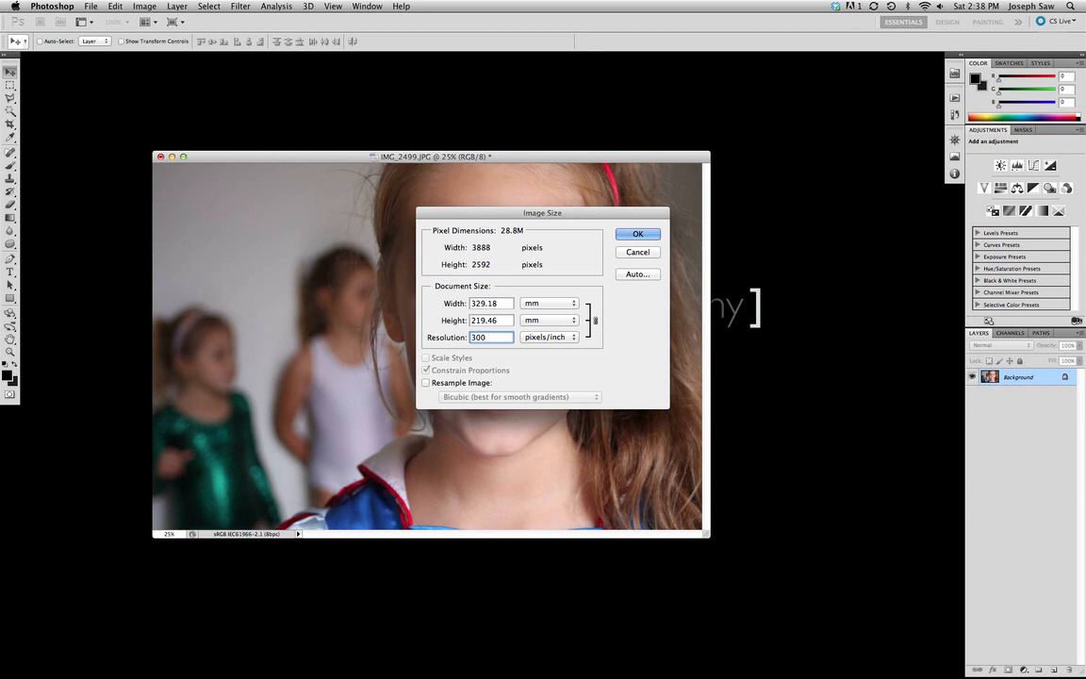
left_click(550, 302)
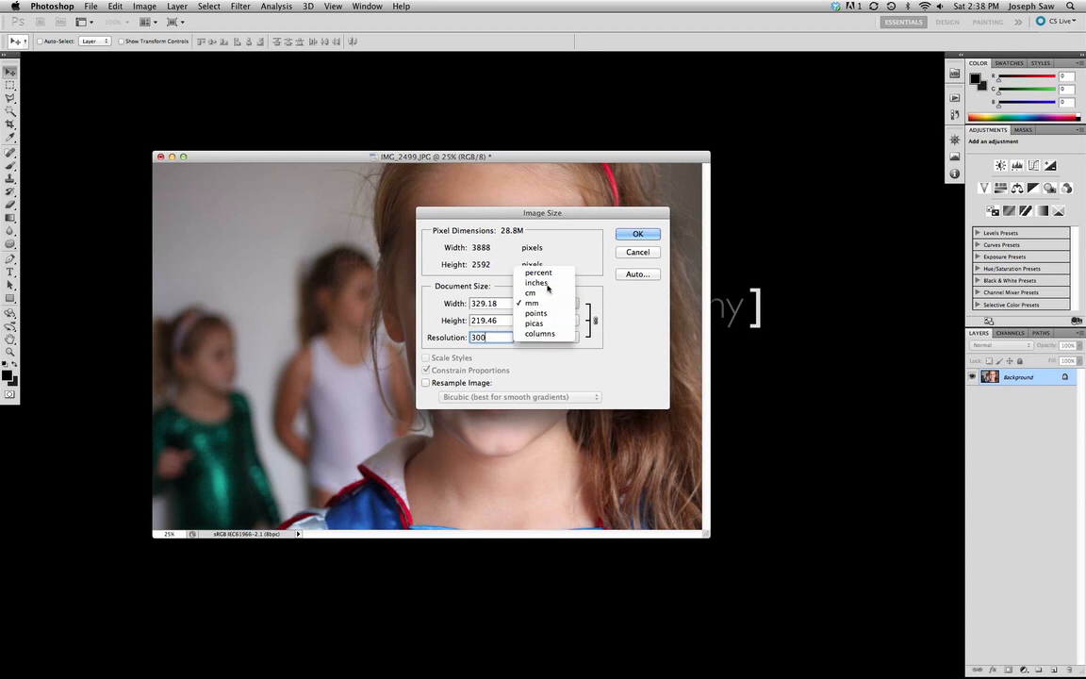
left_click(535, 283)
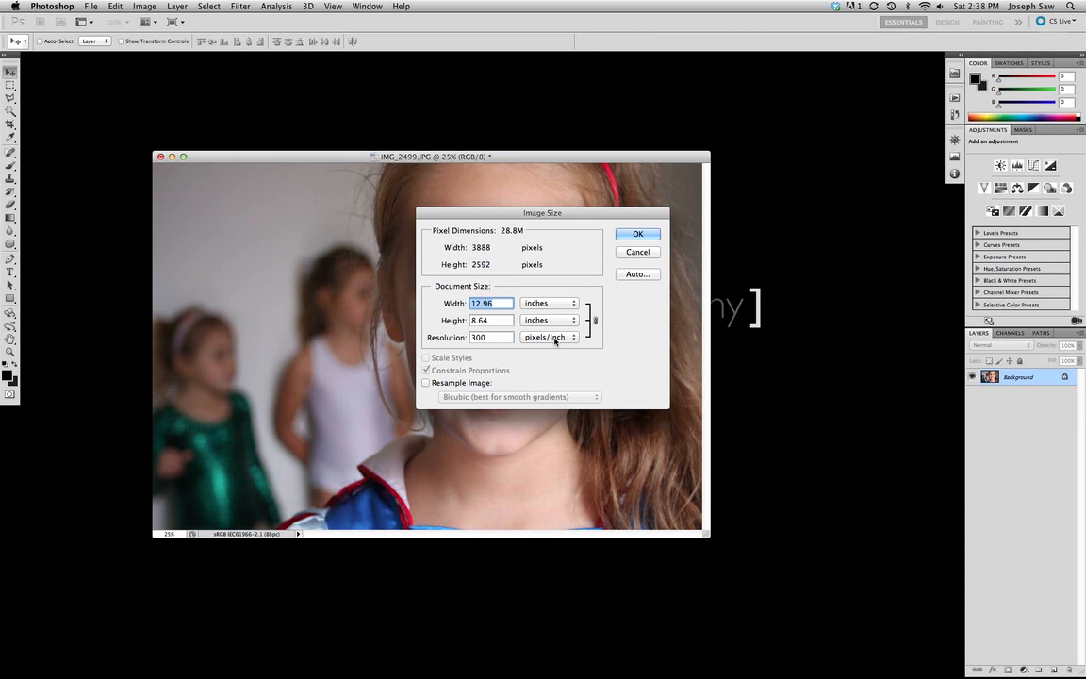
mouse_move(487, 360)
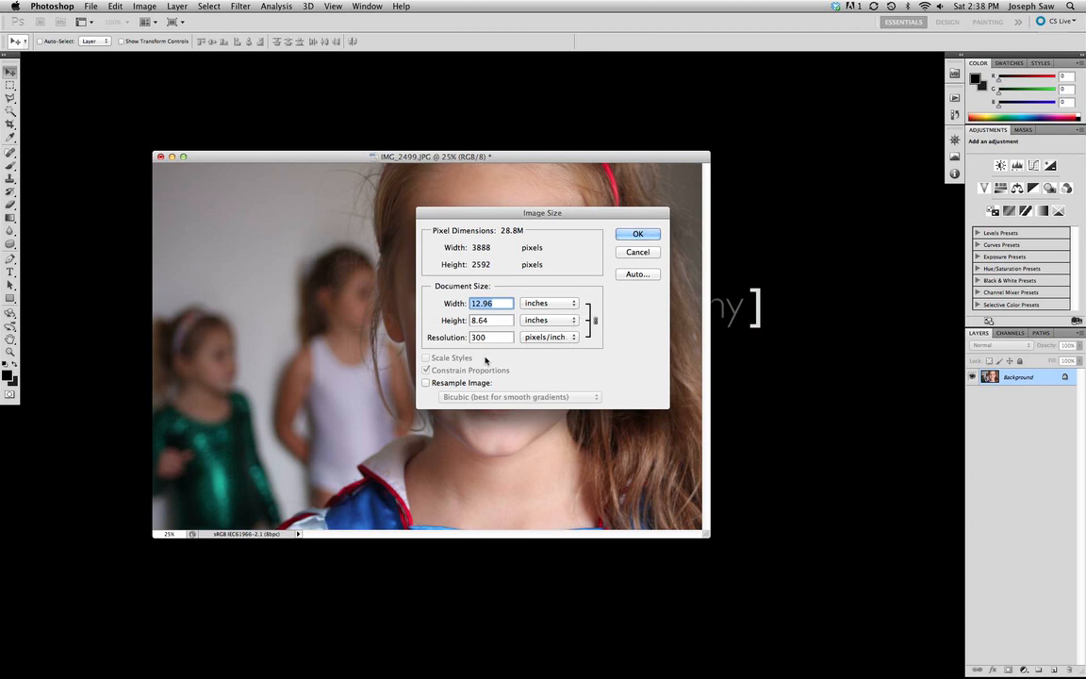
left_click(426, 383)
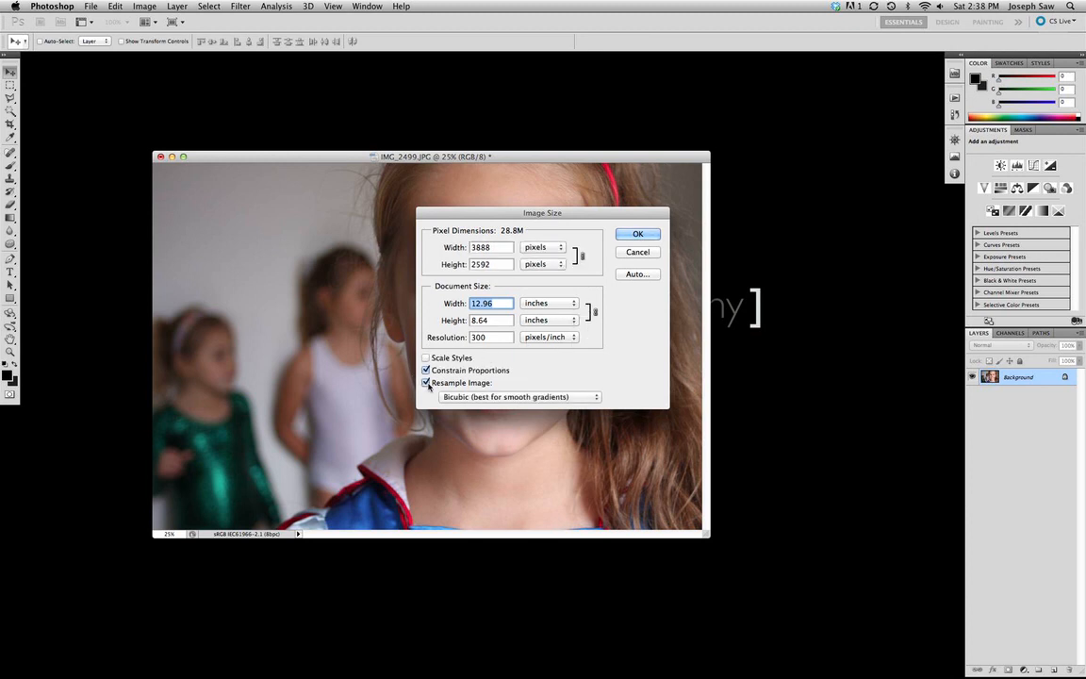
left_click(426, 382)
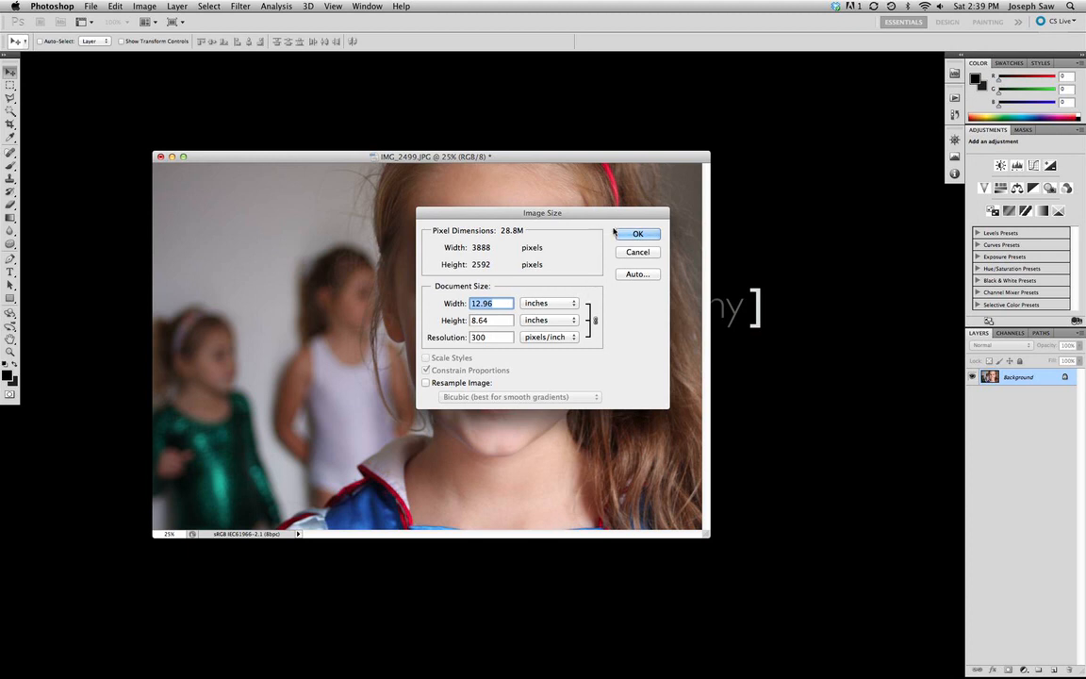
left_click(637, 234)
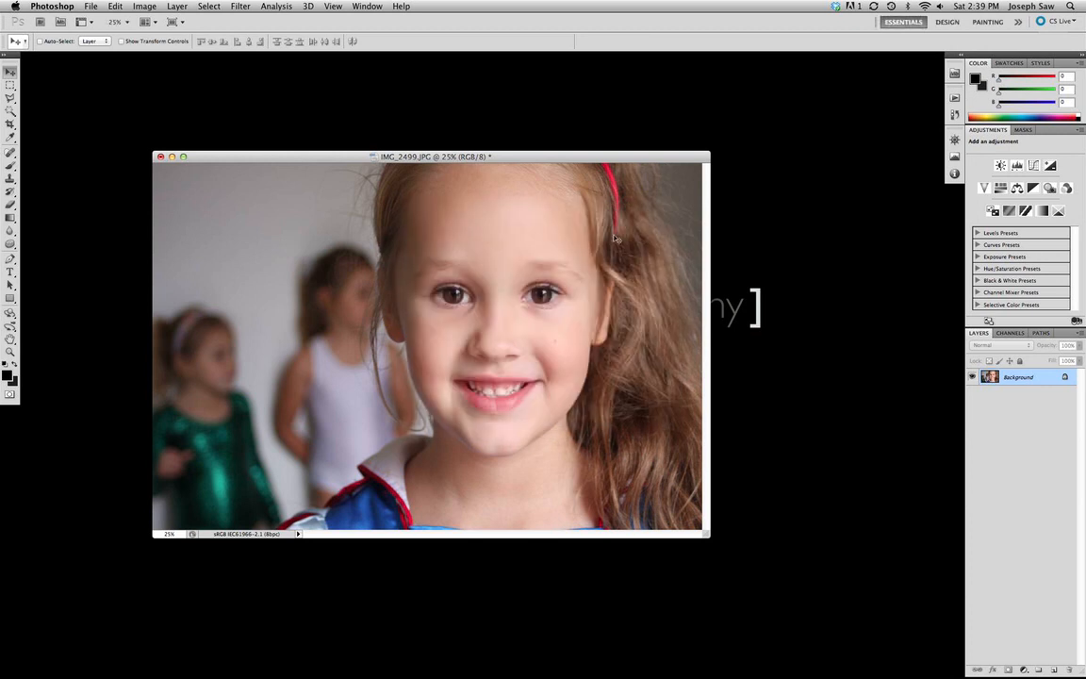
left_click(91, 8)
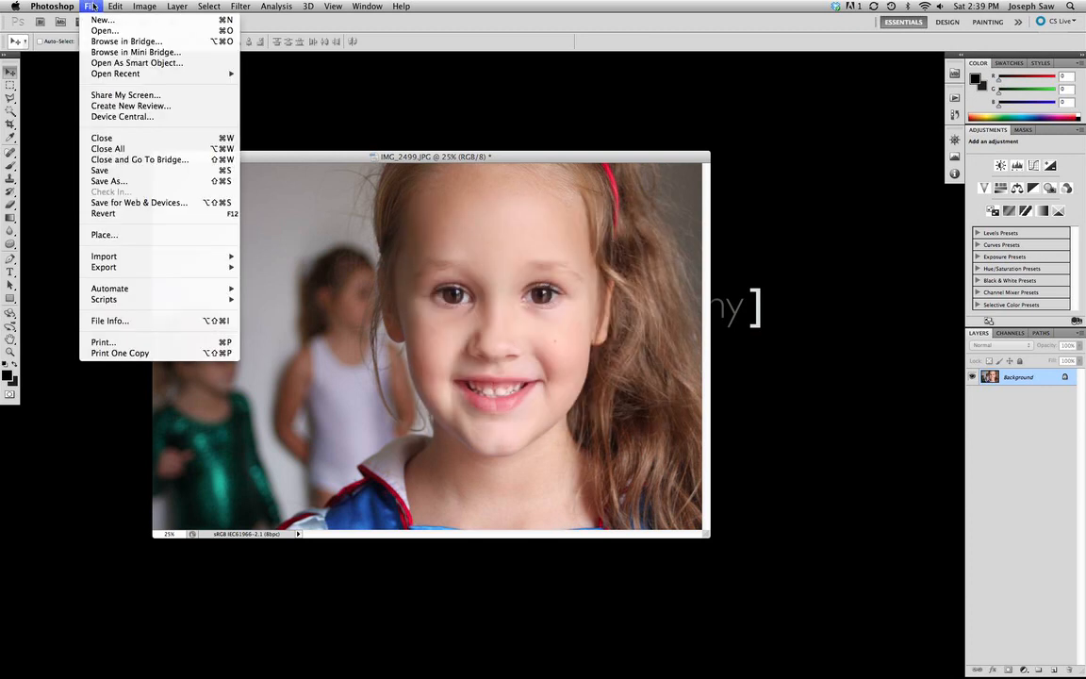
left_click(102, 19)
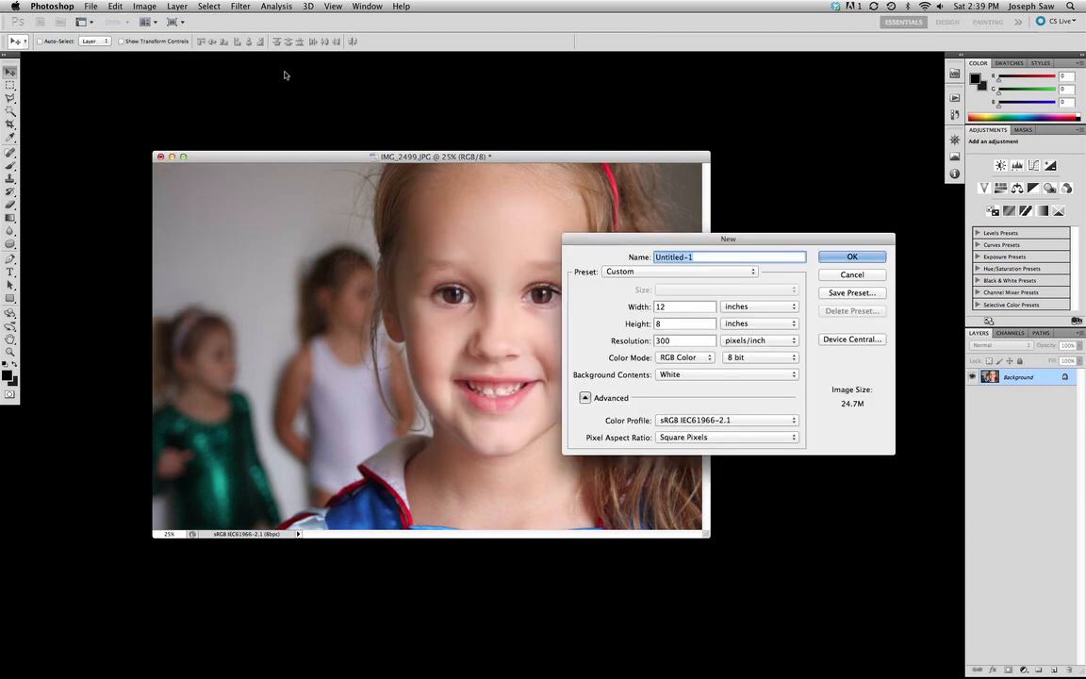
left_click_drag(727, 238, 558, 306)
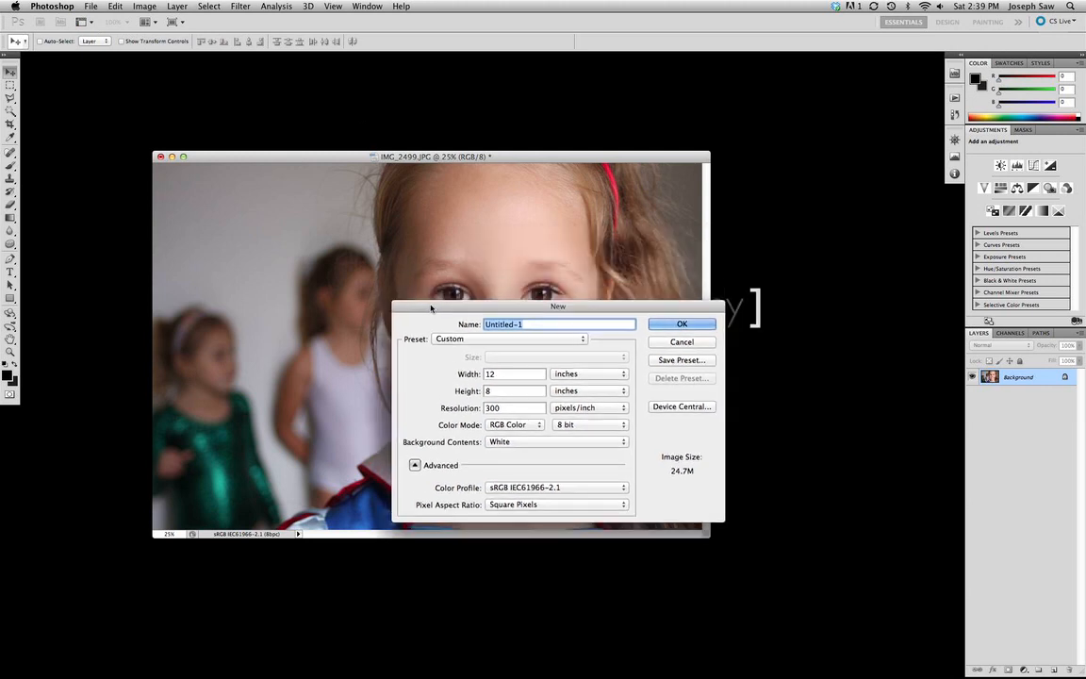
left_click(515, 373)
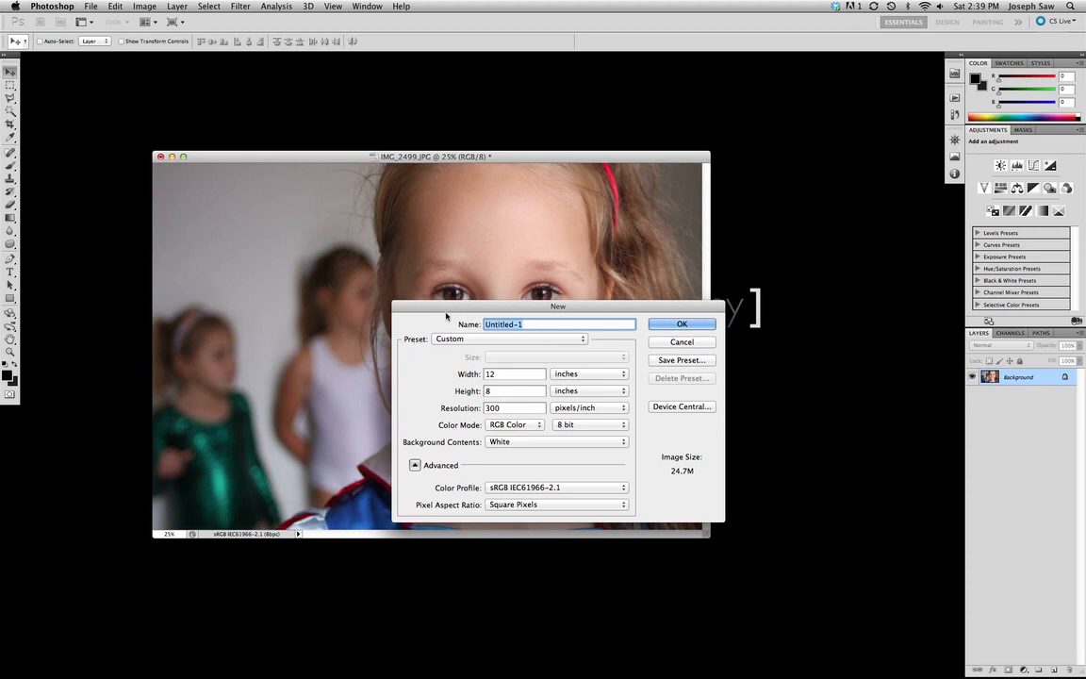
left_click_drag(558, 305, 709, 391)
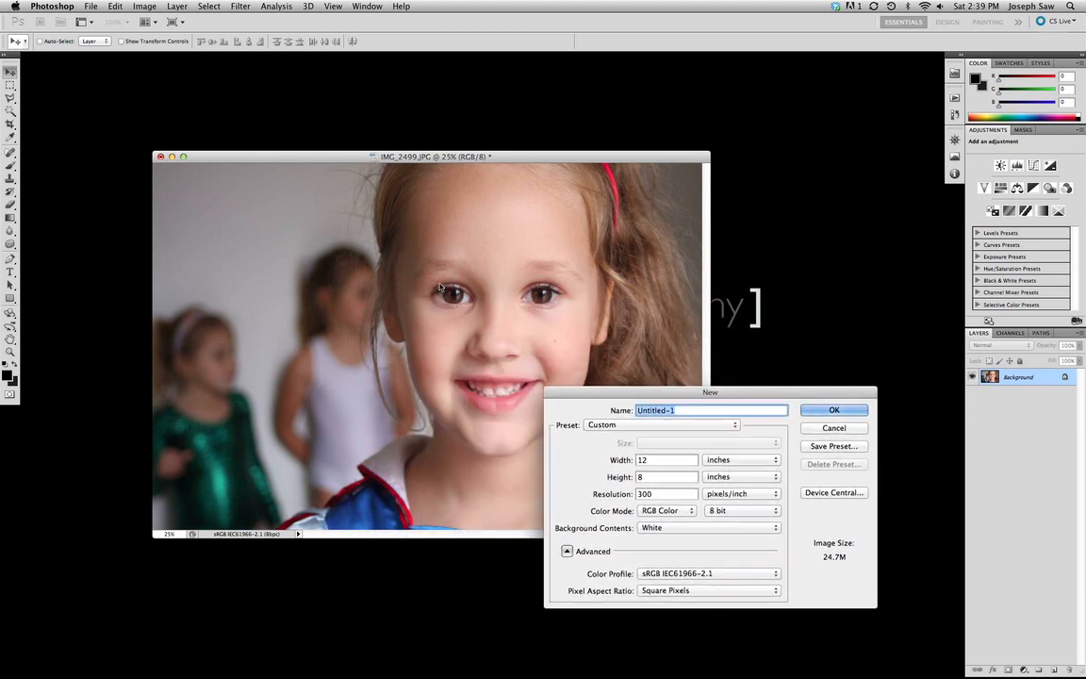
mouse_move(657, 426)
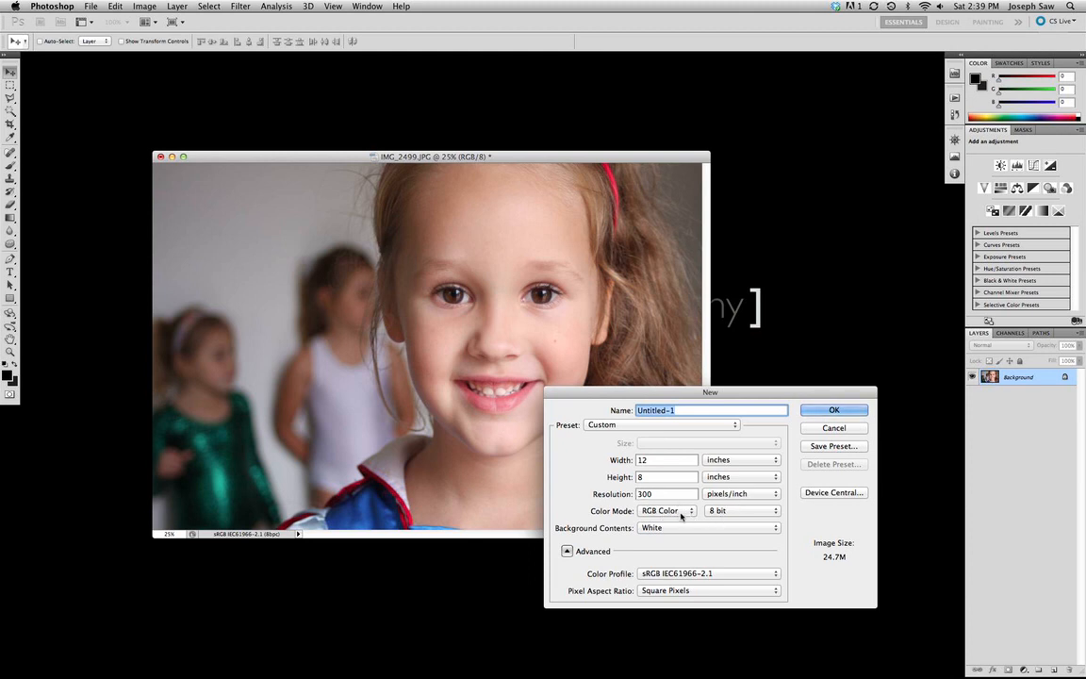
left_click(664, 509)
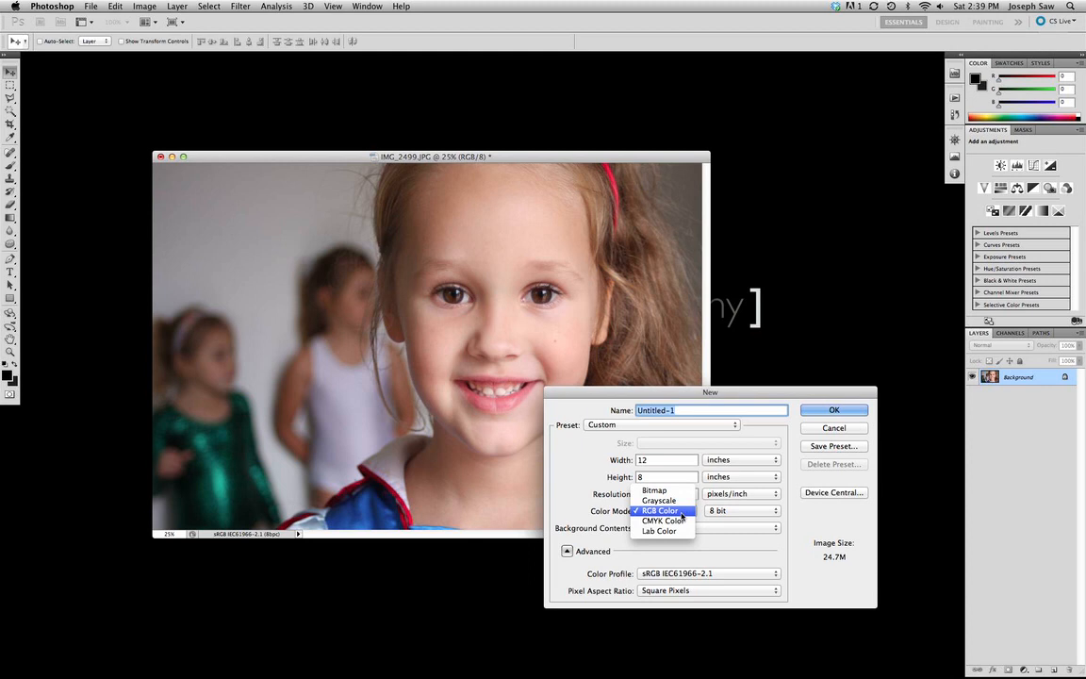
left_click(661, 509)
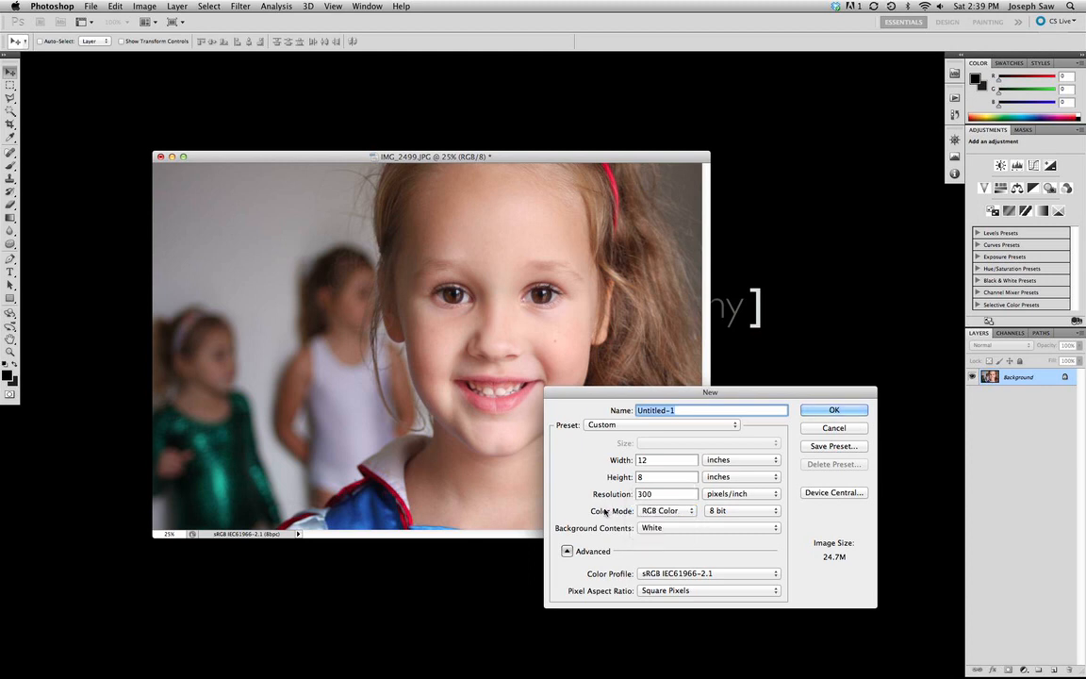
mouse_move(660, 573)
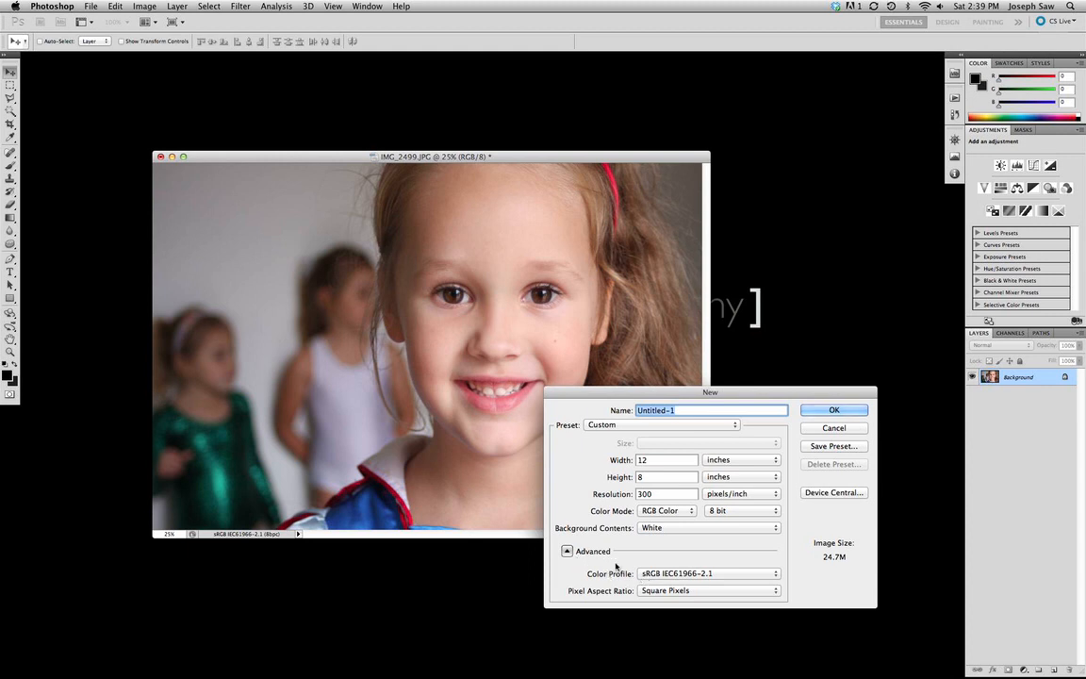
mouse_move(307, 551)
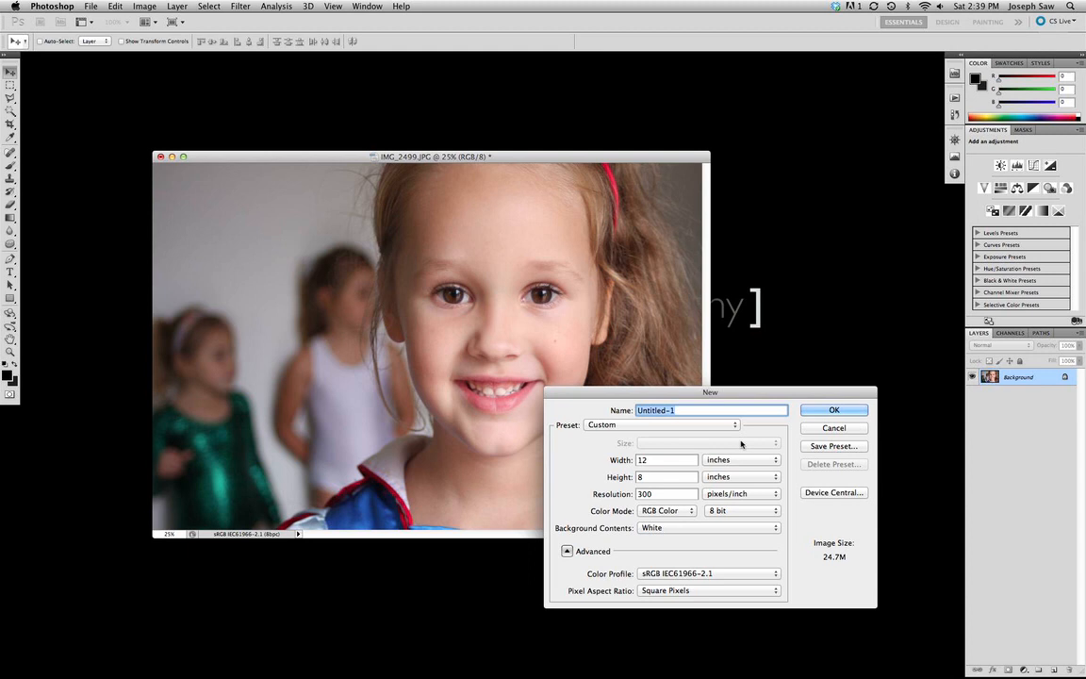
mouse_move(822, 400)
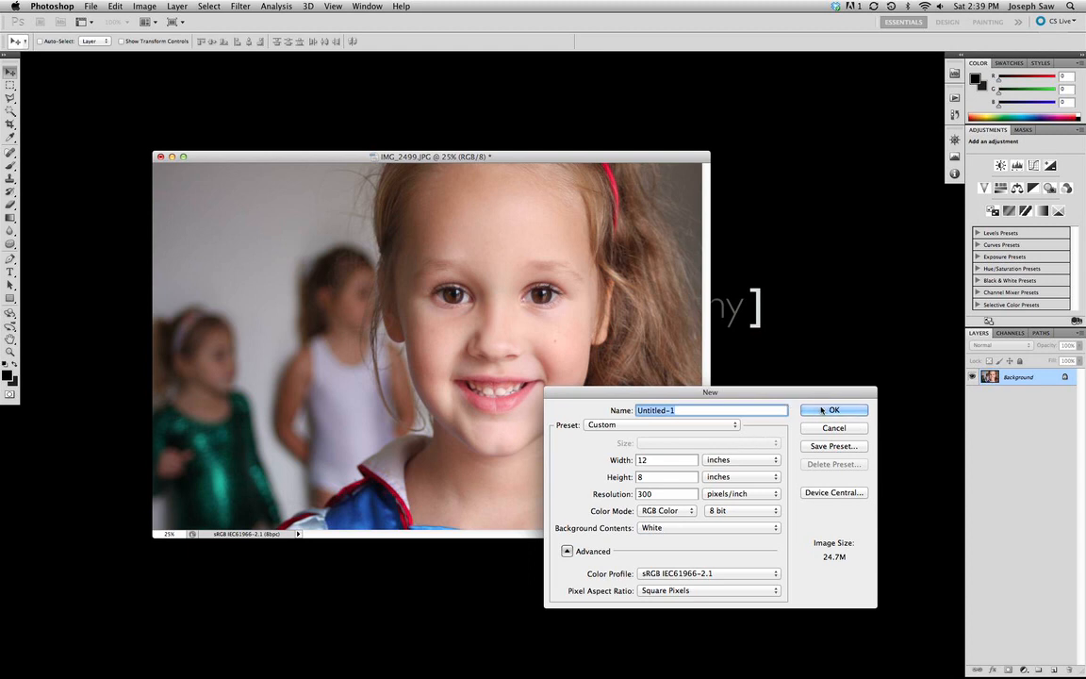
Create the blank white 12 × 8 inch document and arrange it beside the photo window
left_click(833, 409)
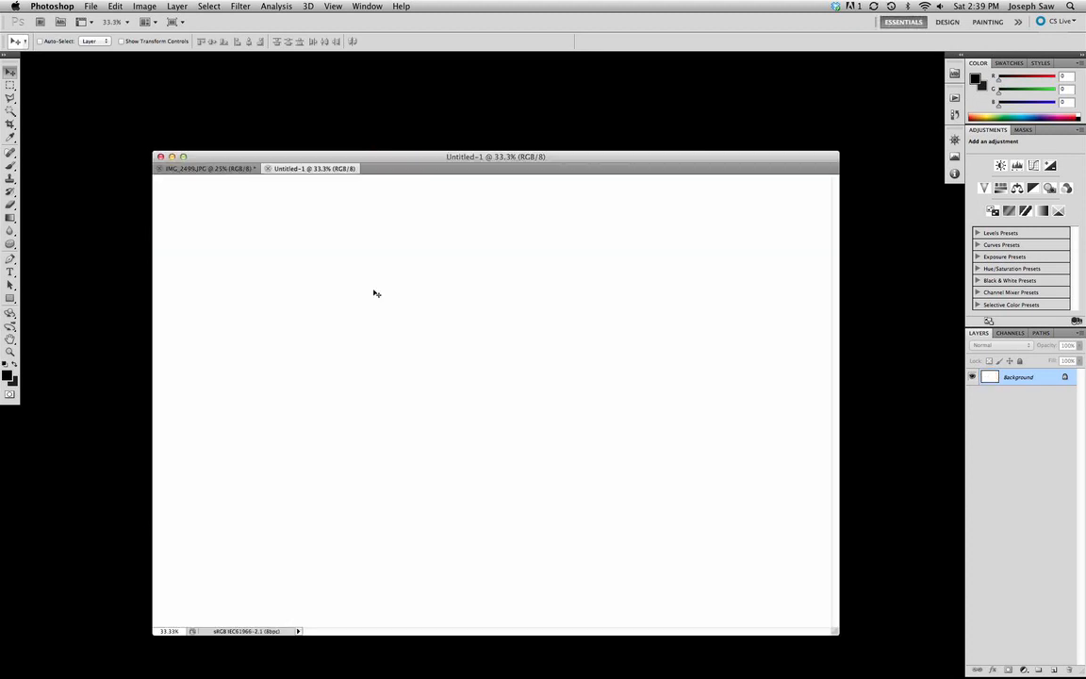
left_click_drag(494, 156, 381, 149)
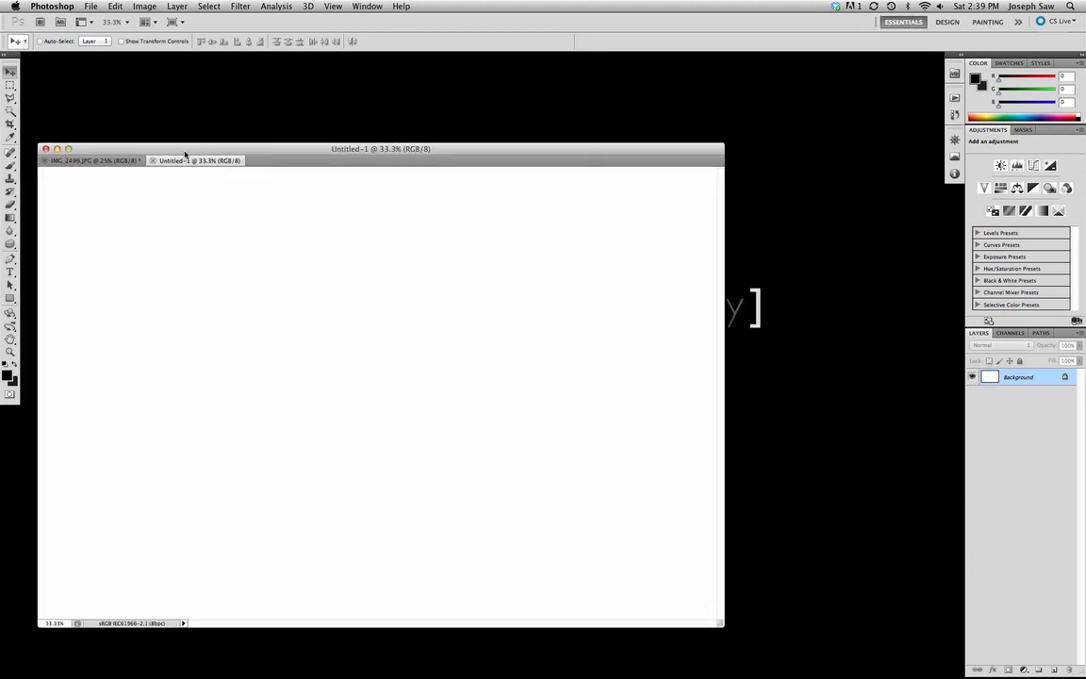
left_click_drag(381, 149, 407, 107)
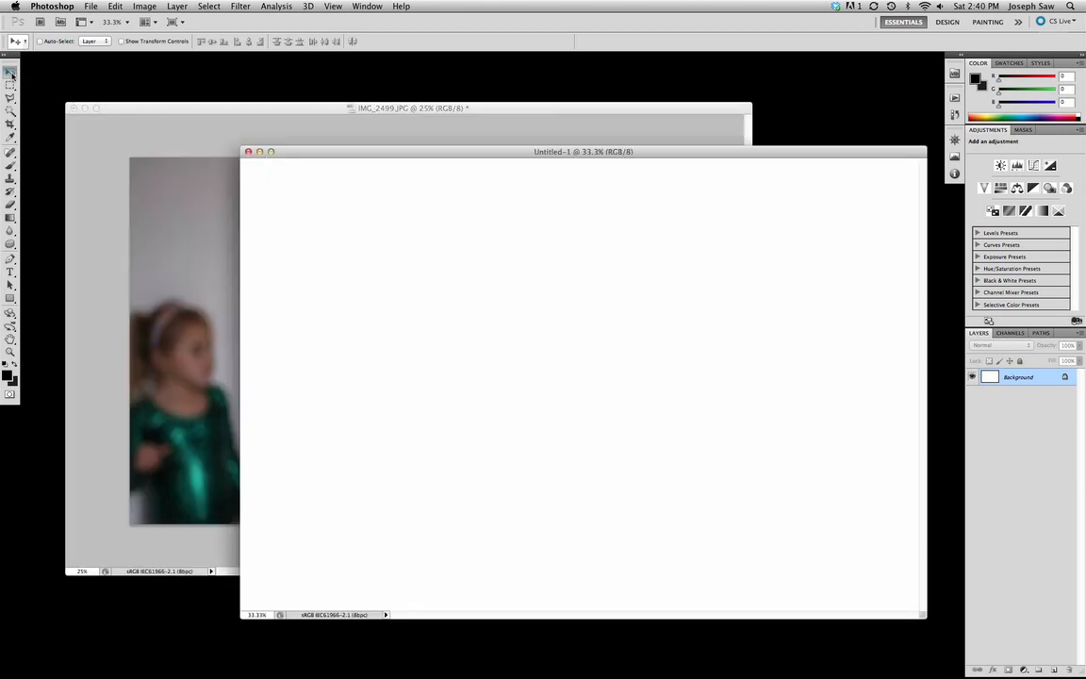
mouse_move(81, 90)
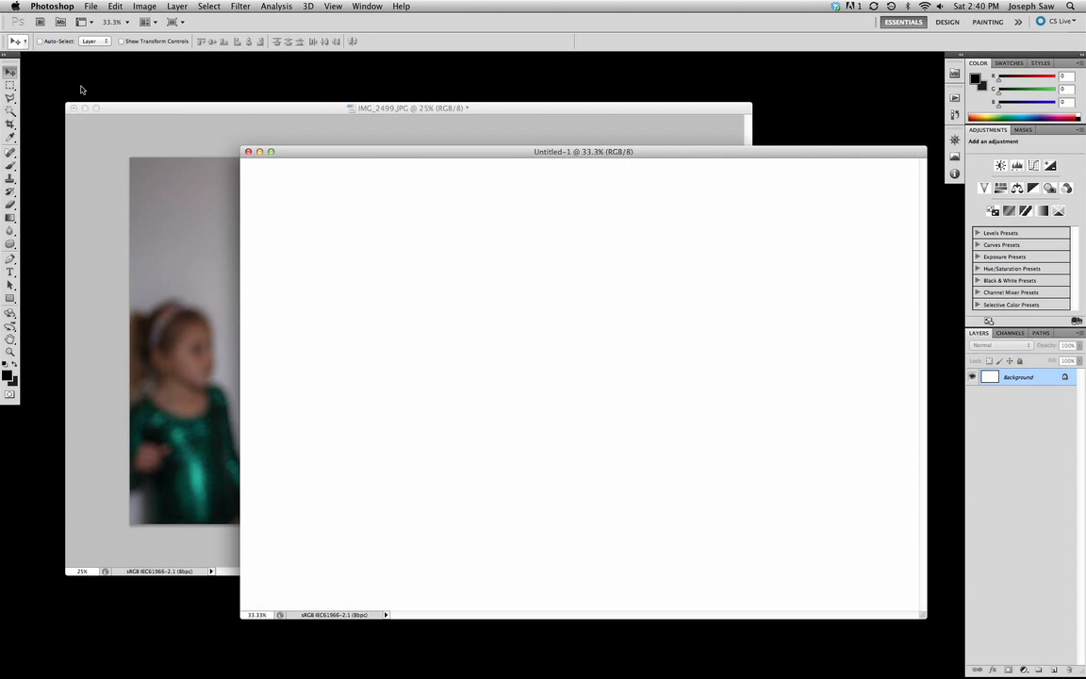
mouse_move(123, 111)
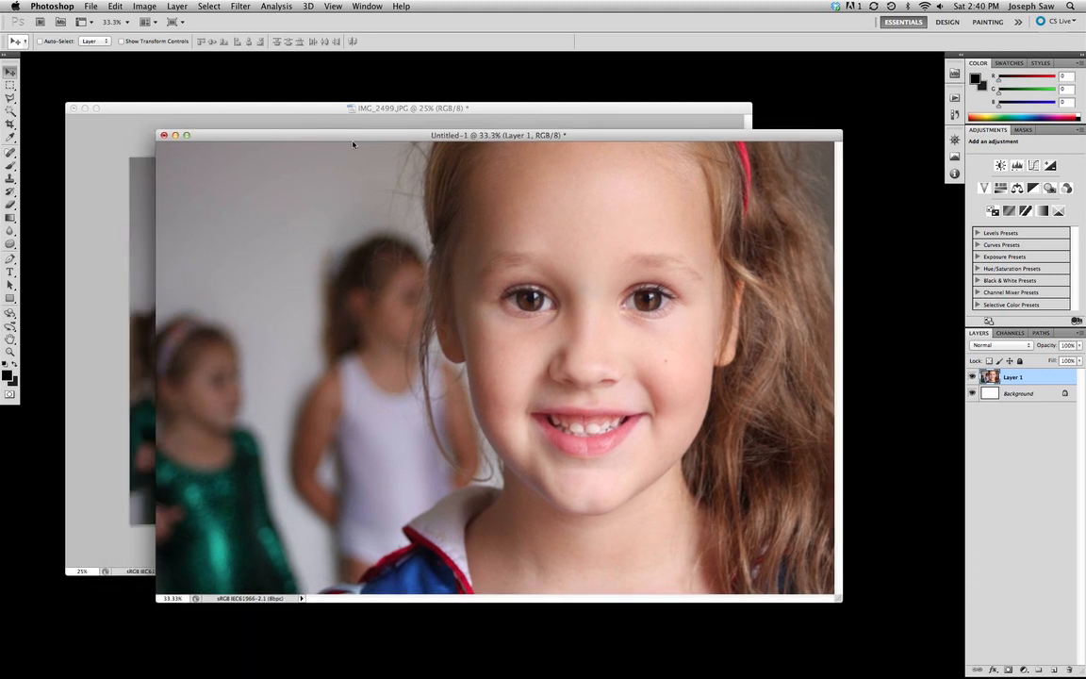
Switch the display to Full Screen Mode With Menu Bar
left_click(241, 8)
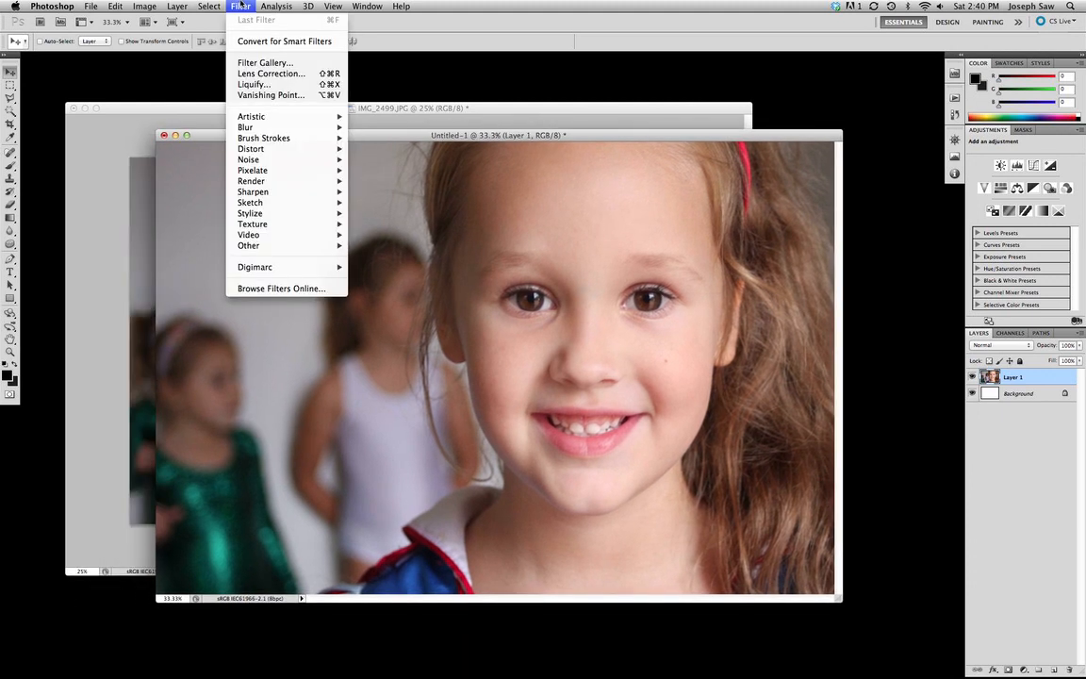
left_click(332, 8)
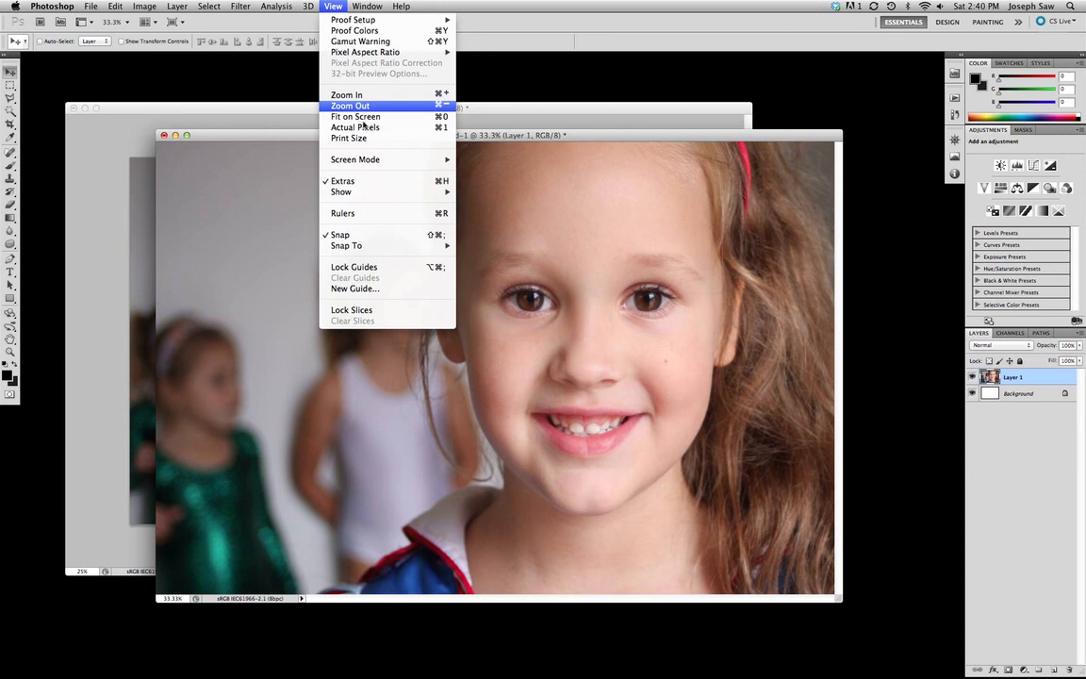
mouse_move(355, 158)
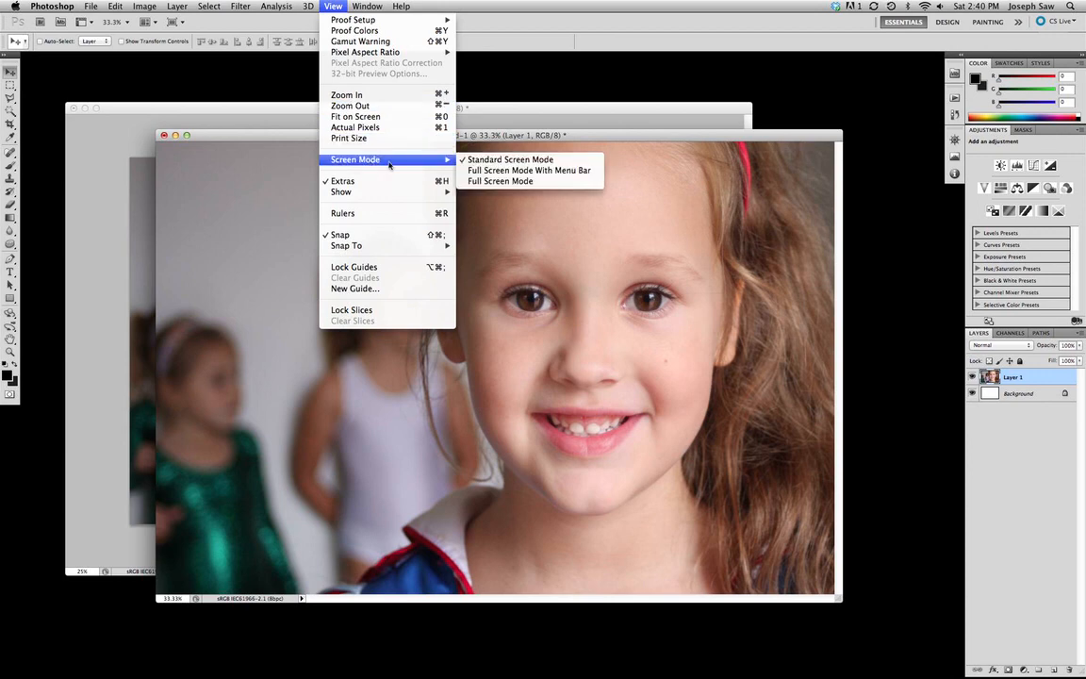
mouse_move(528, 170)
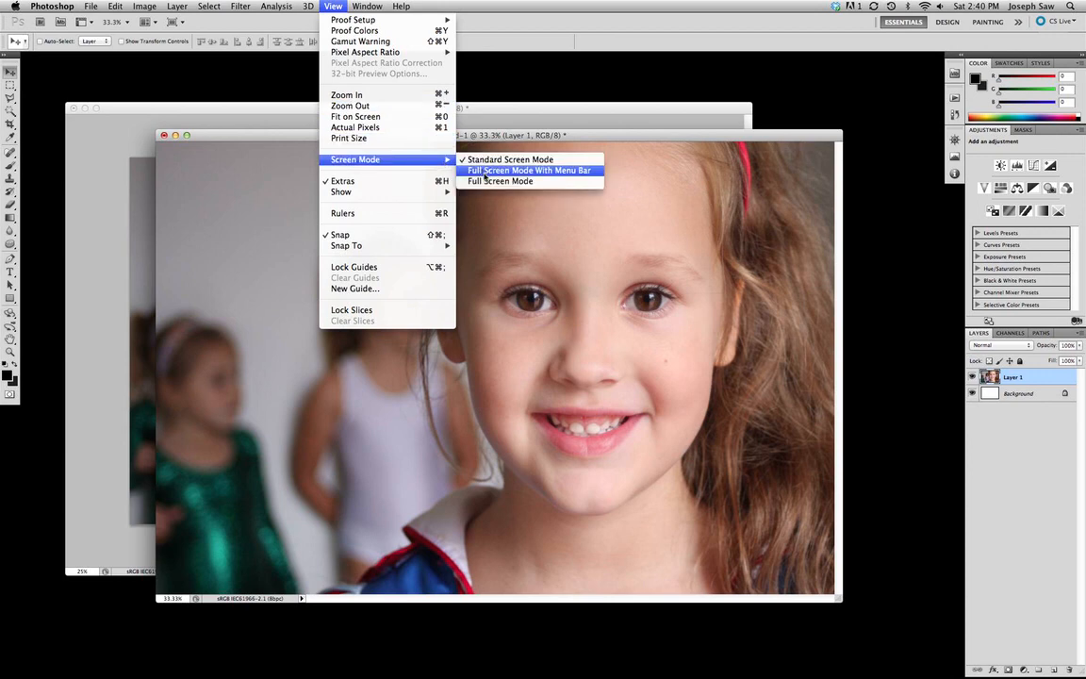
left_click(528, 170)
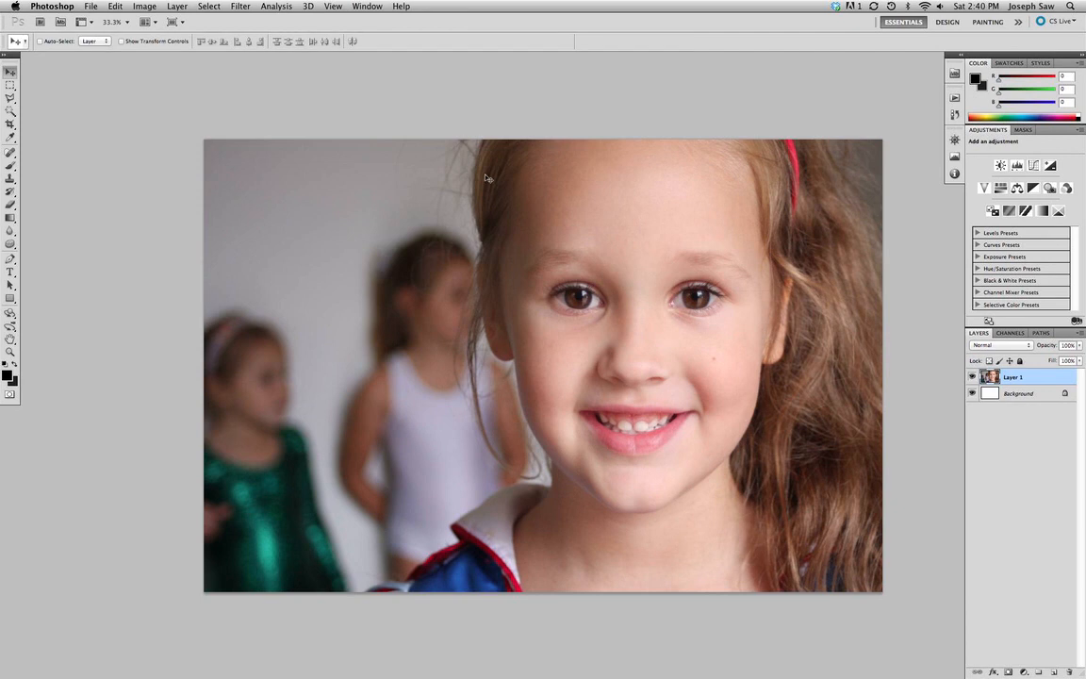
mouse_move(377, 133)
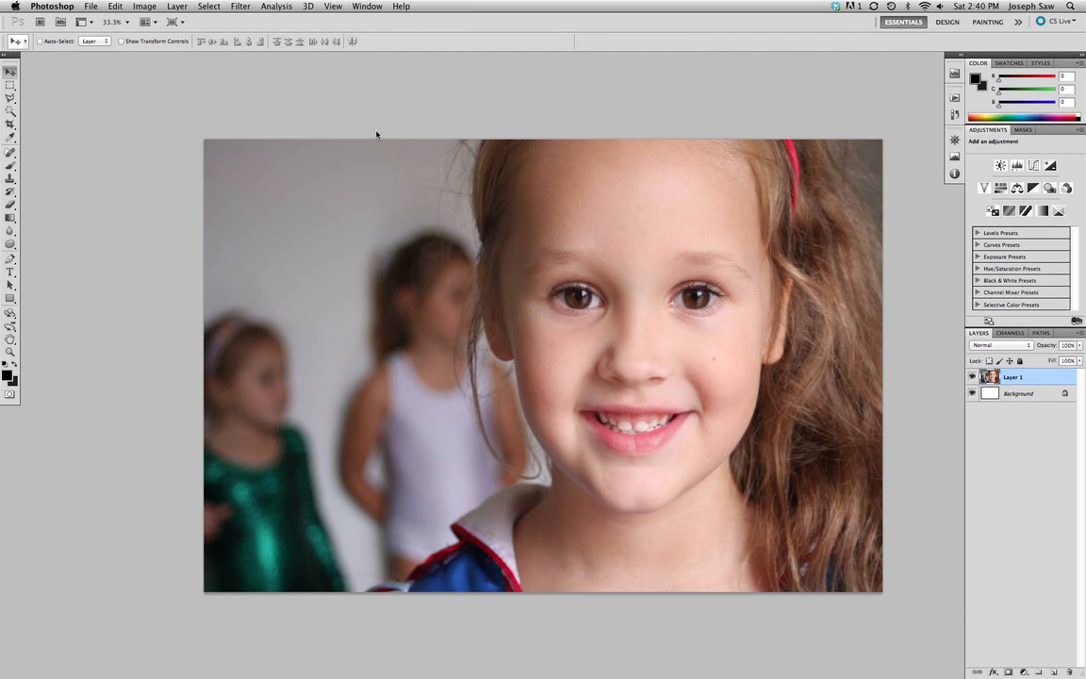
Start a Free Transform on the photo layer in the white document
left_click(115, 8)
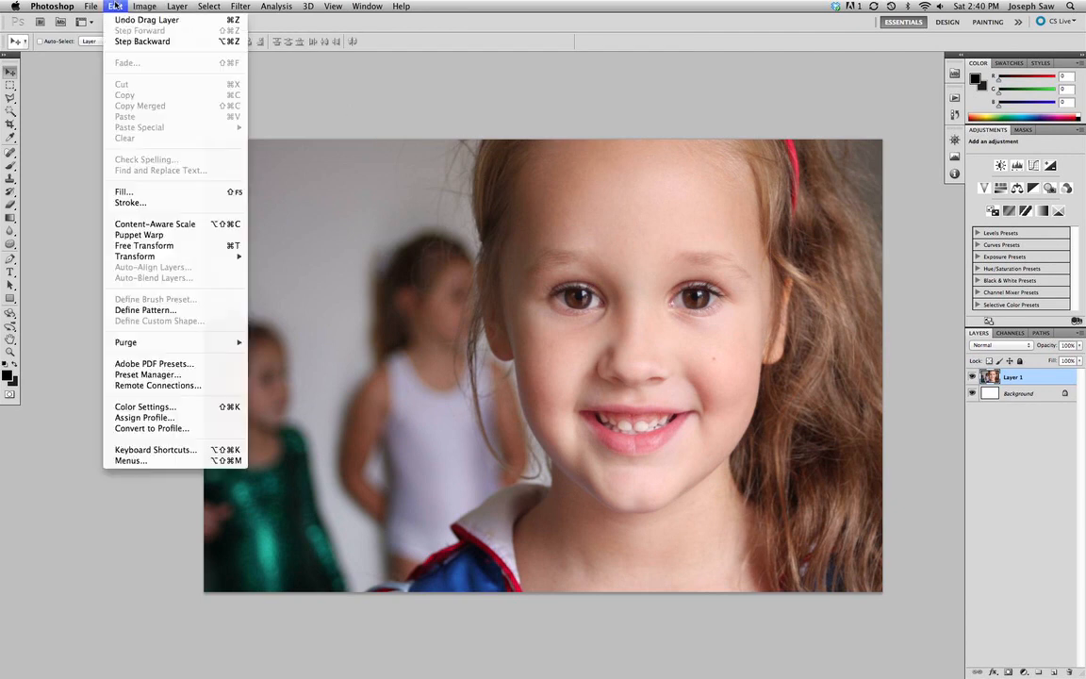
mouse_move(143, 245)
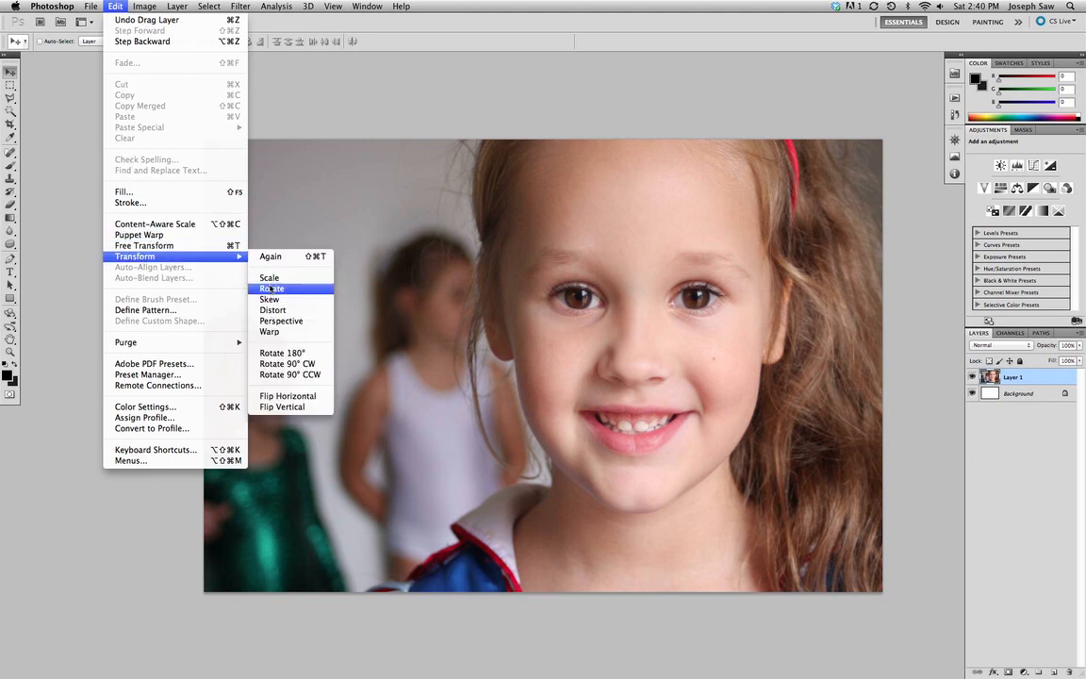
left_click(271, 288)
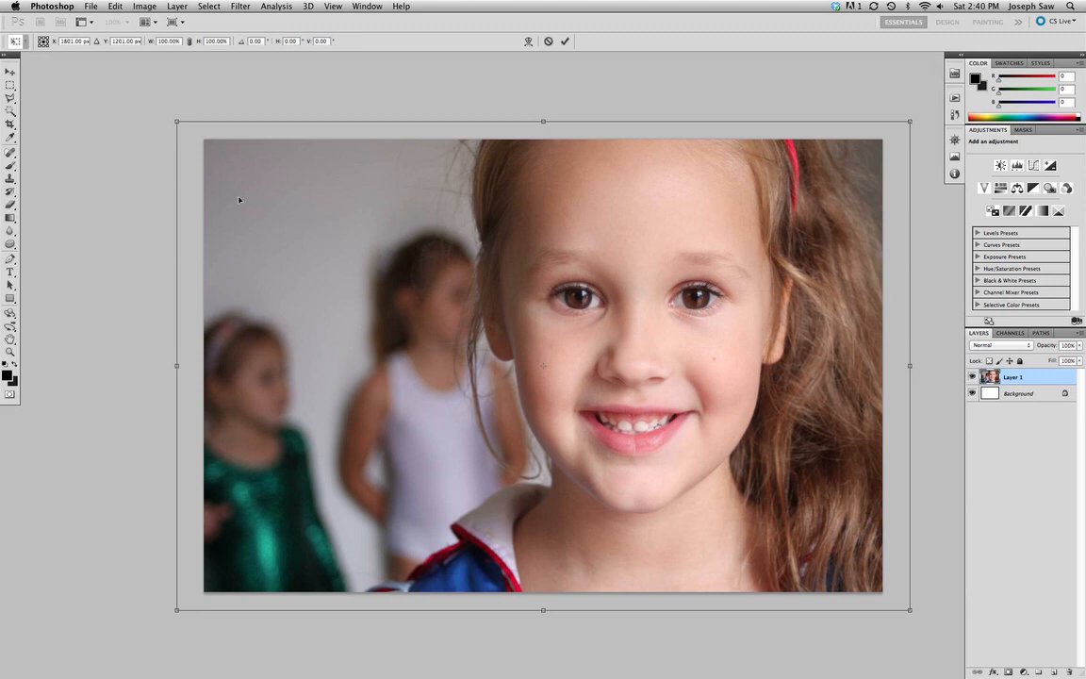
mouse_move(204, 189)
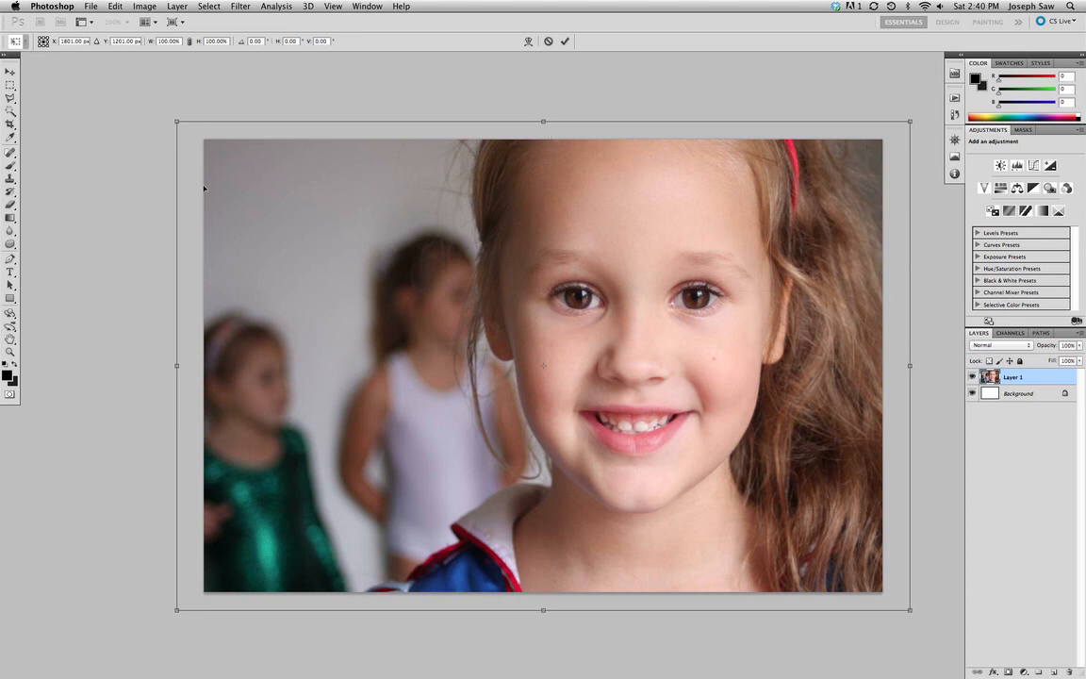
mouse_move(158, 143)
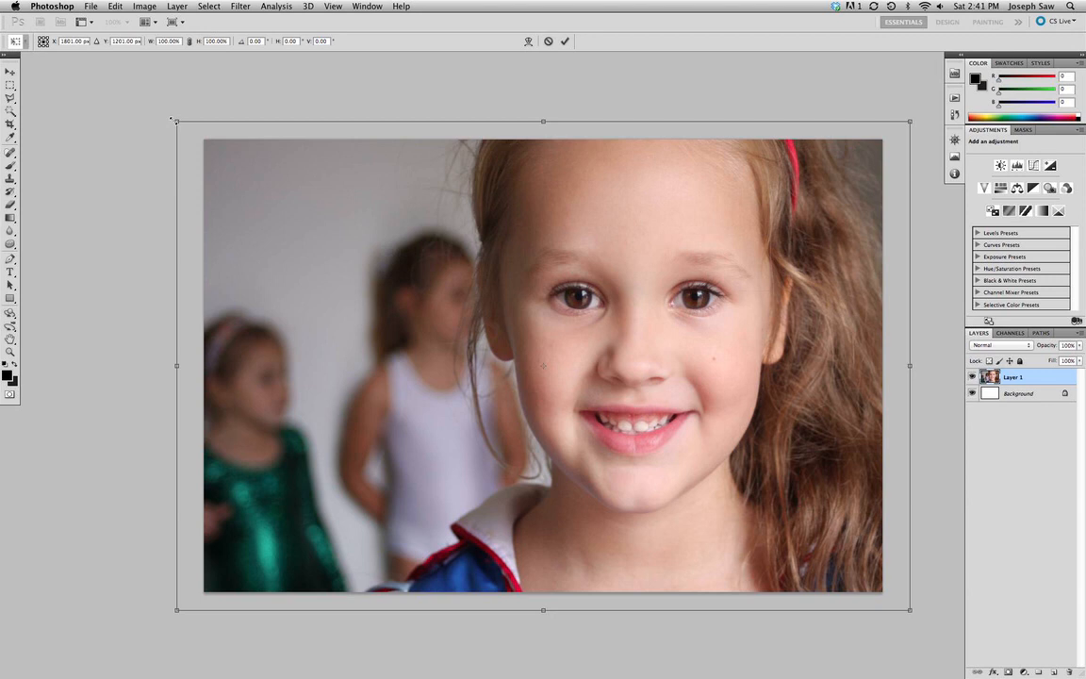
Scale the photo proportionally and centre it, leaving an even white border on the page
left_click_drag(170, 120, 215, 166)
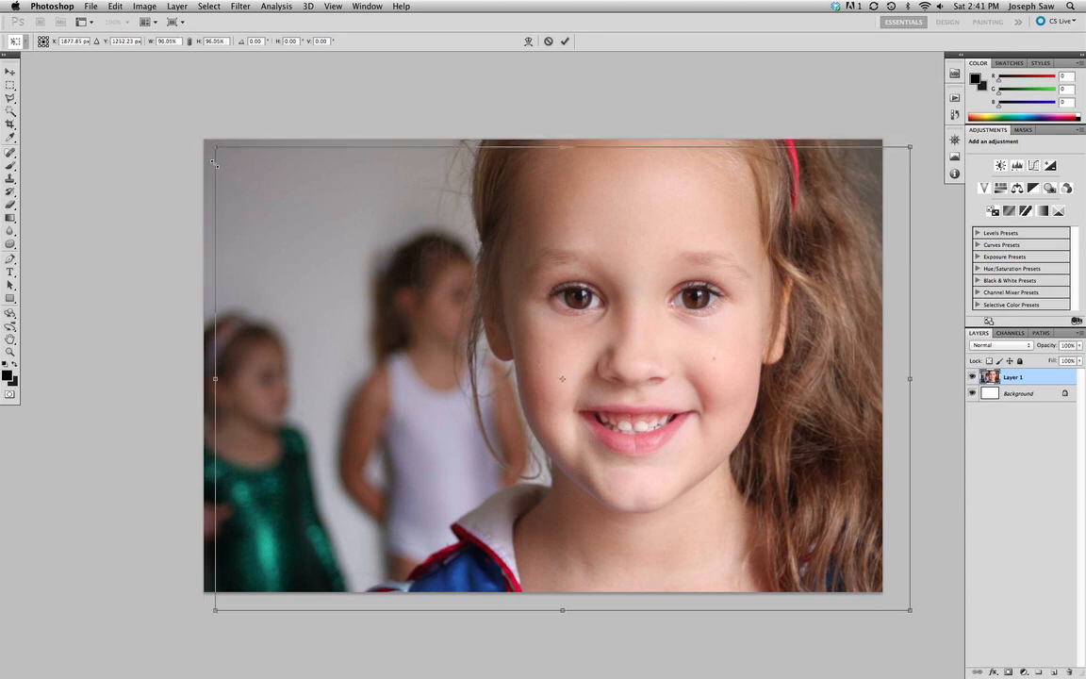
left_click_drag(214, 147, 243, 166)
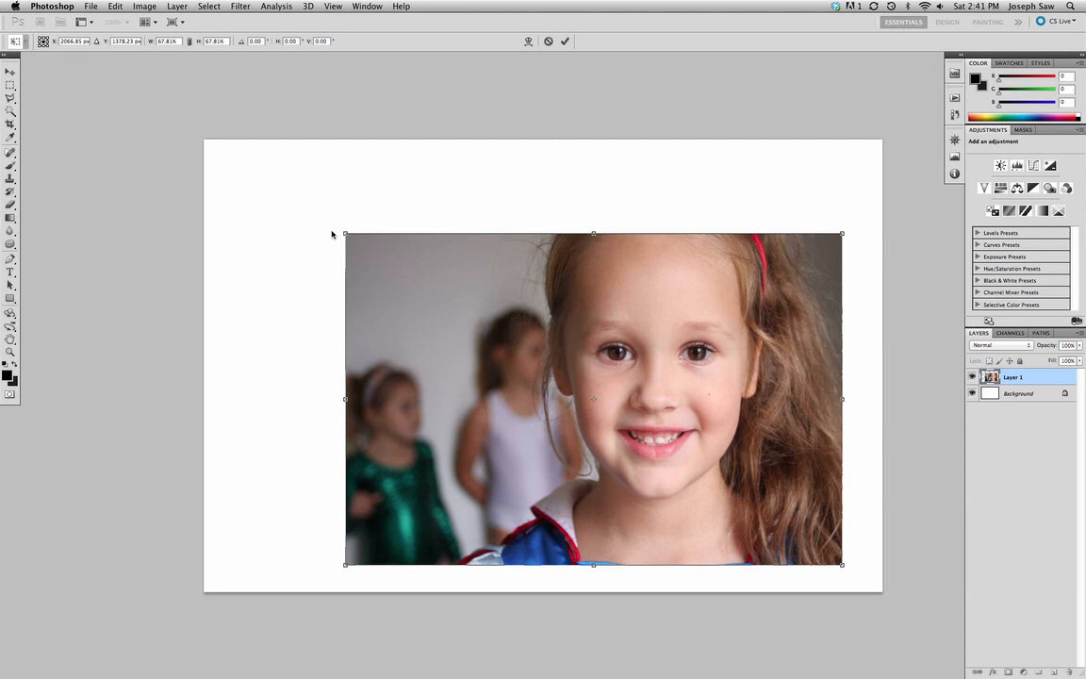
mouse_move(346, 234)
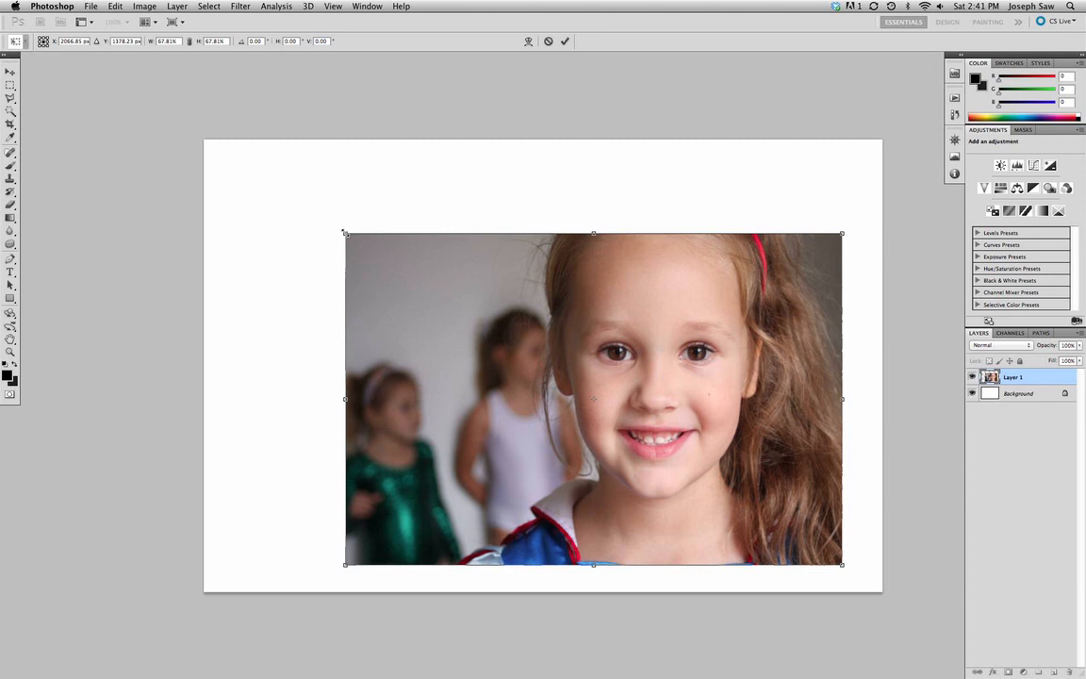
left_click_drag(347, 233, 298, 204)
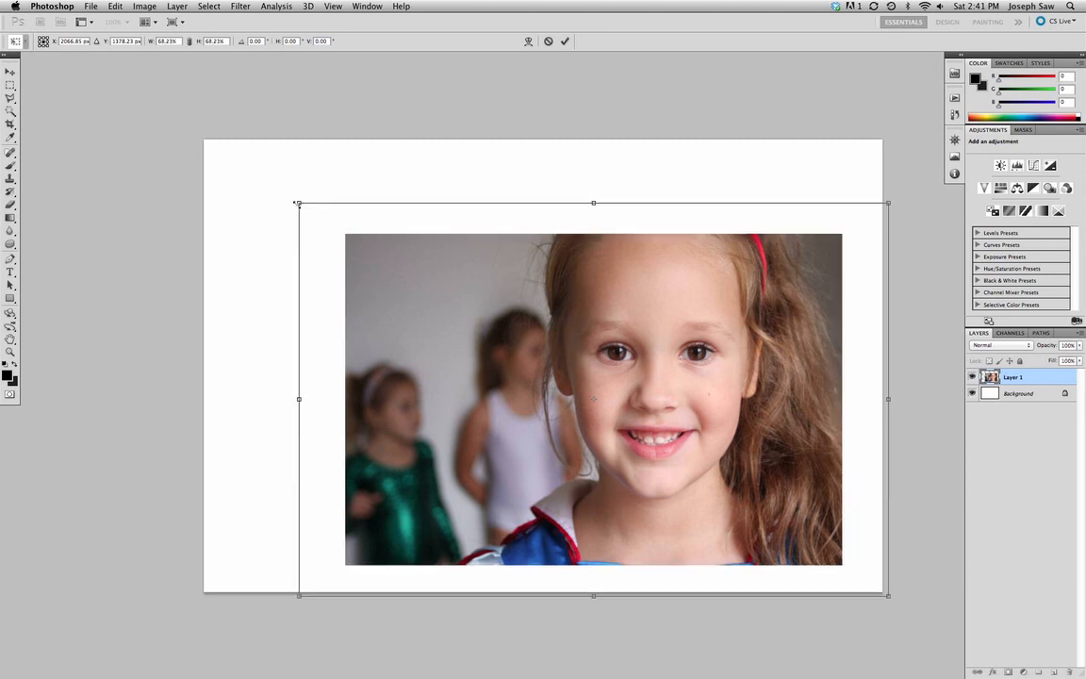
left_click_drag(298, 203, 264, 181)
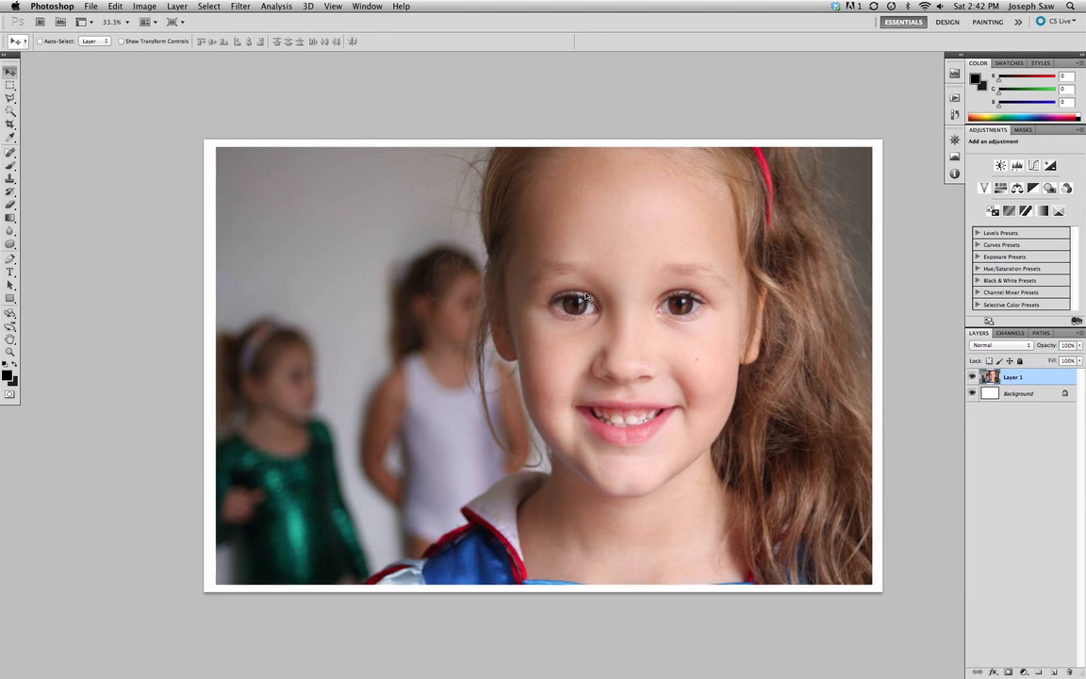
mouse_move(901, 326)
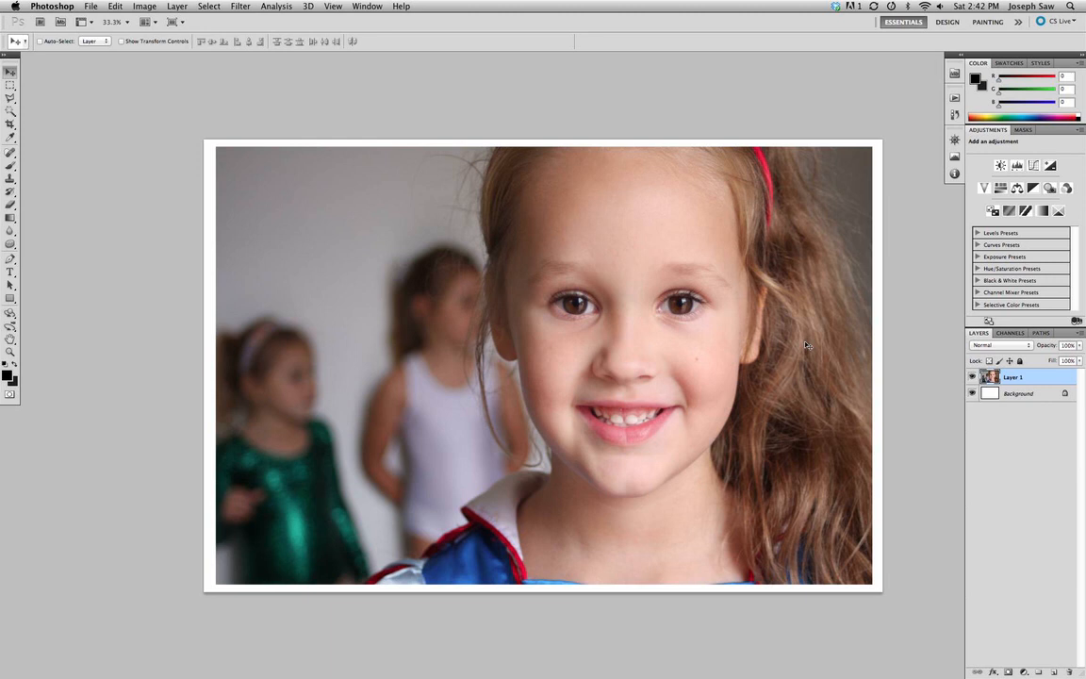
mouse_move(637, 354)
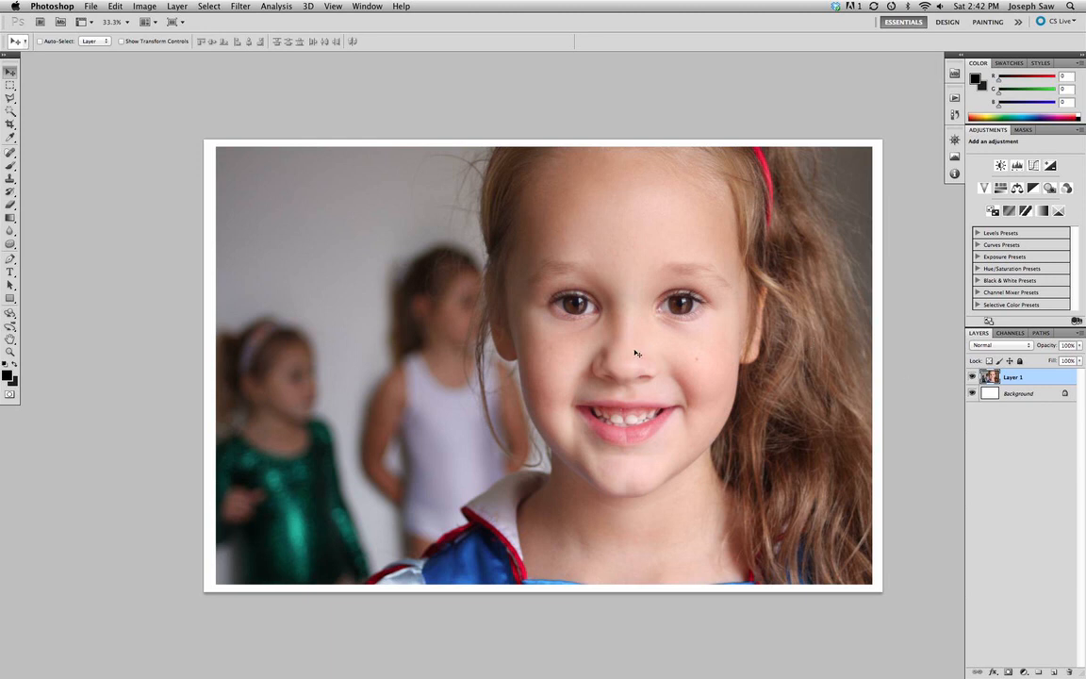
mouse_move(605, 324)
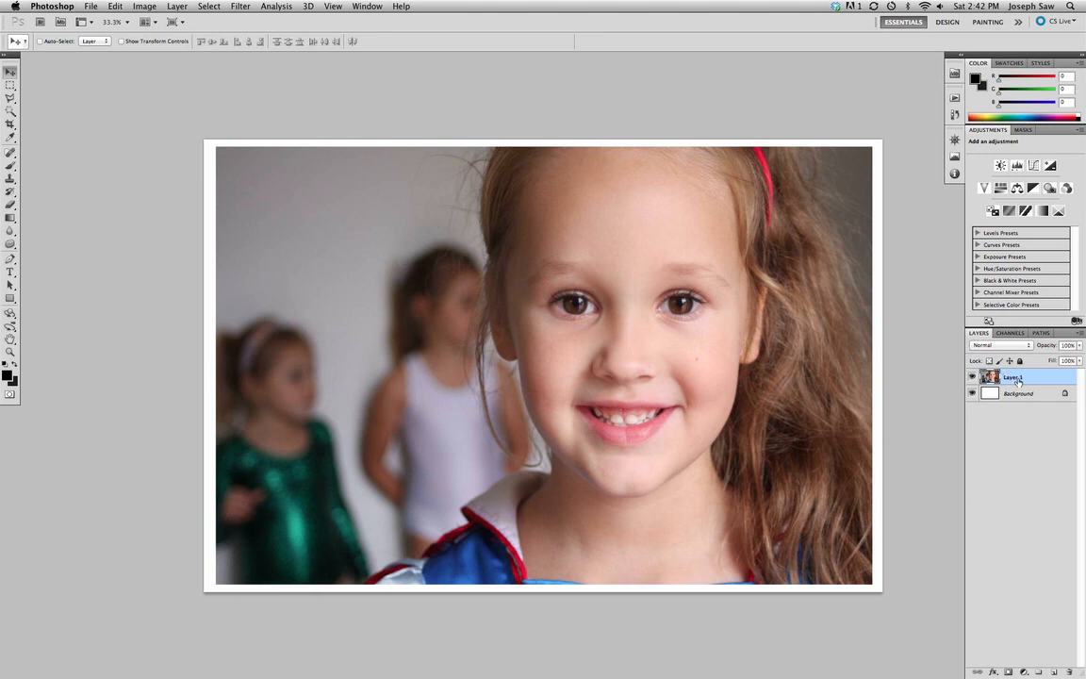
Flatten the photo and white background into one layer
left_click(177, 8)
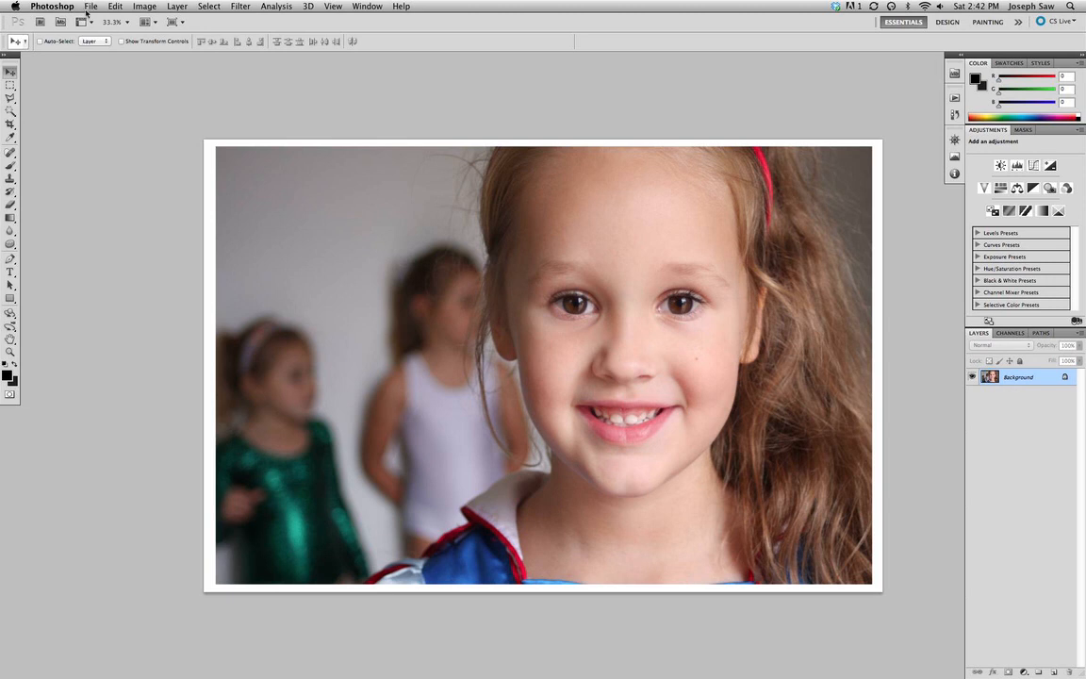
Save the image as a JPEG named 'Lani' on the Desktop
left_click(90, 8)
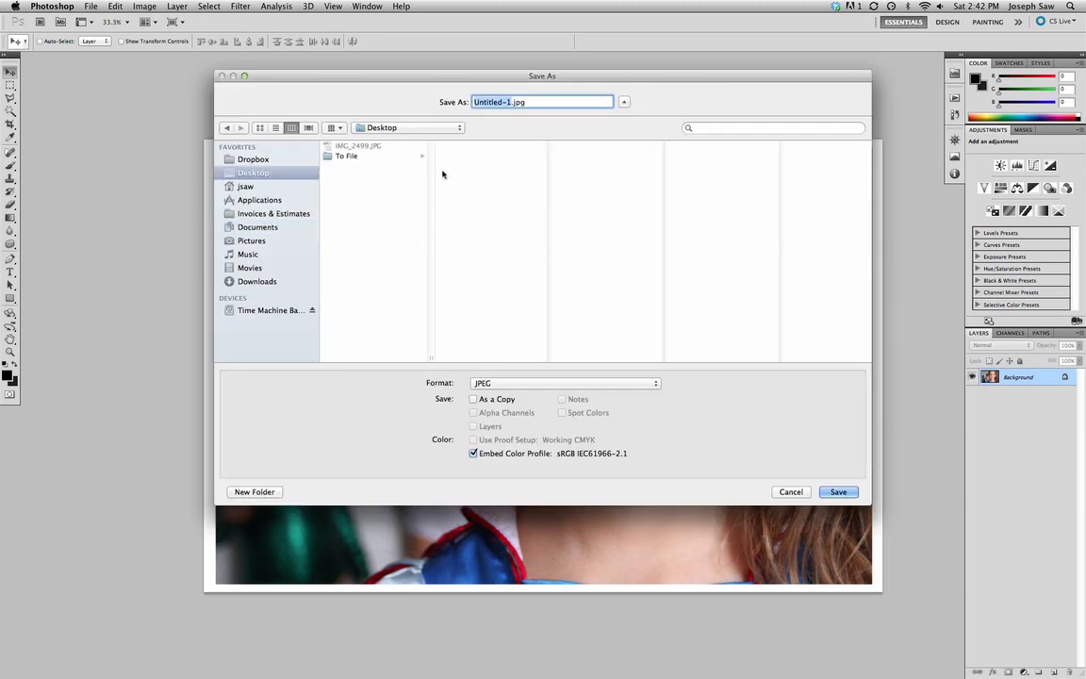
mouse_move(575, 188)
type("Lani")
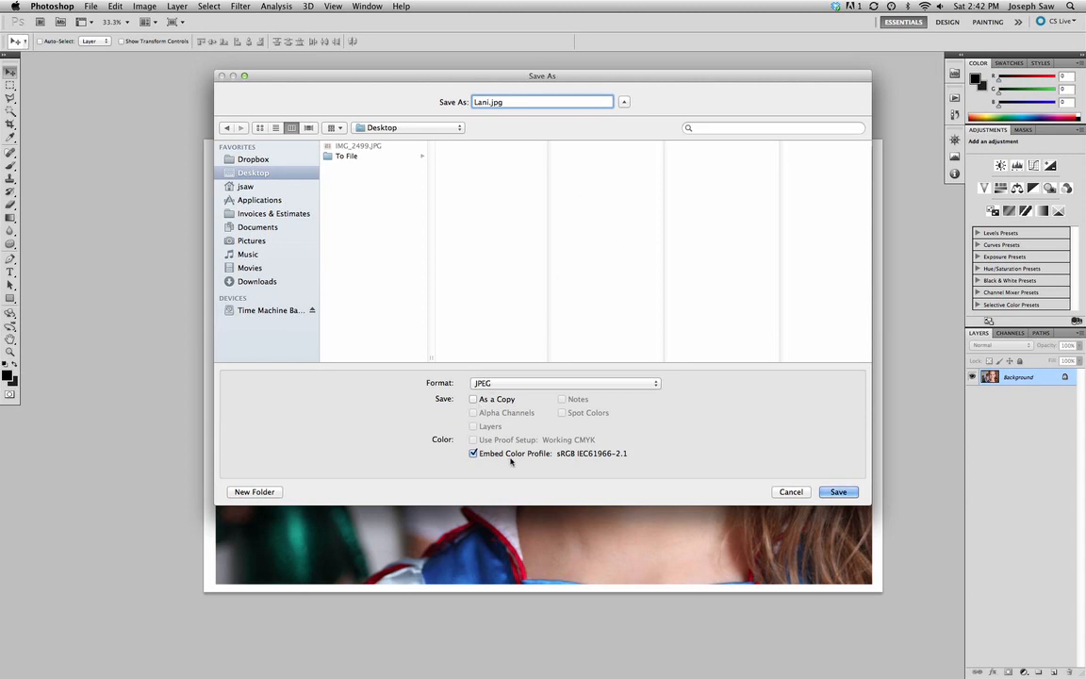
mouse_move(518, 394)
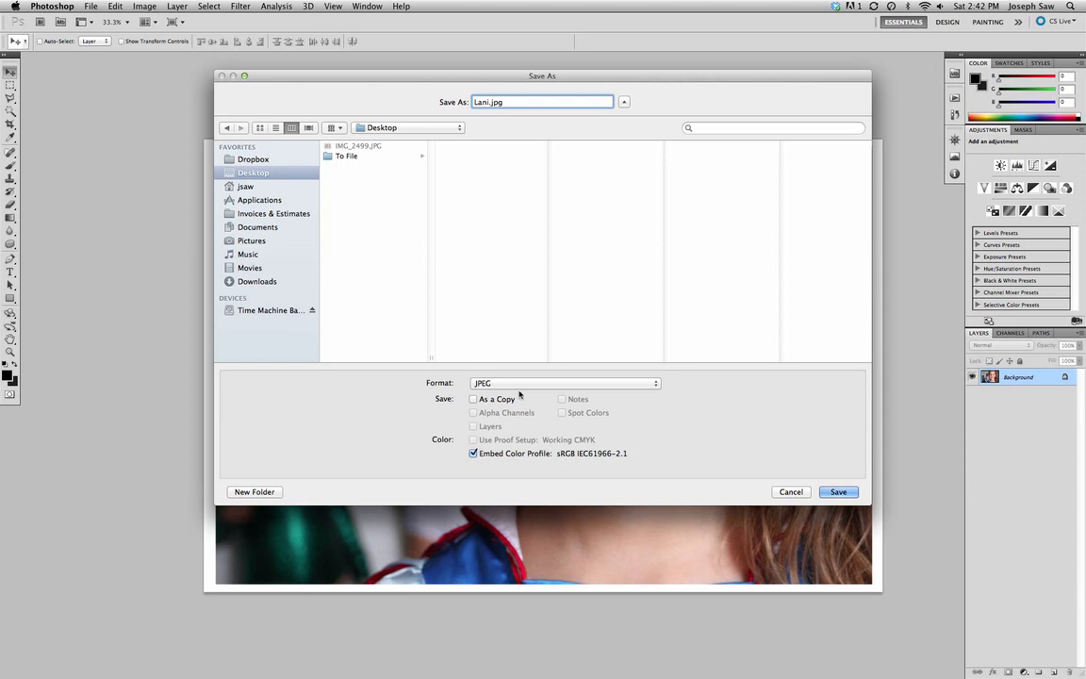
left_click(563, 383)
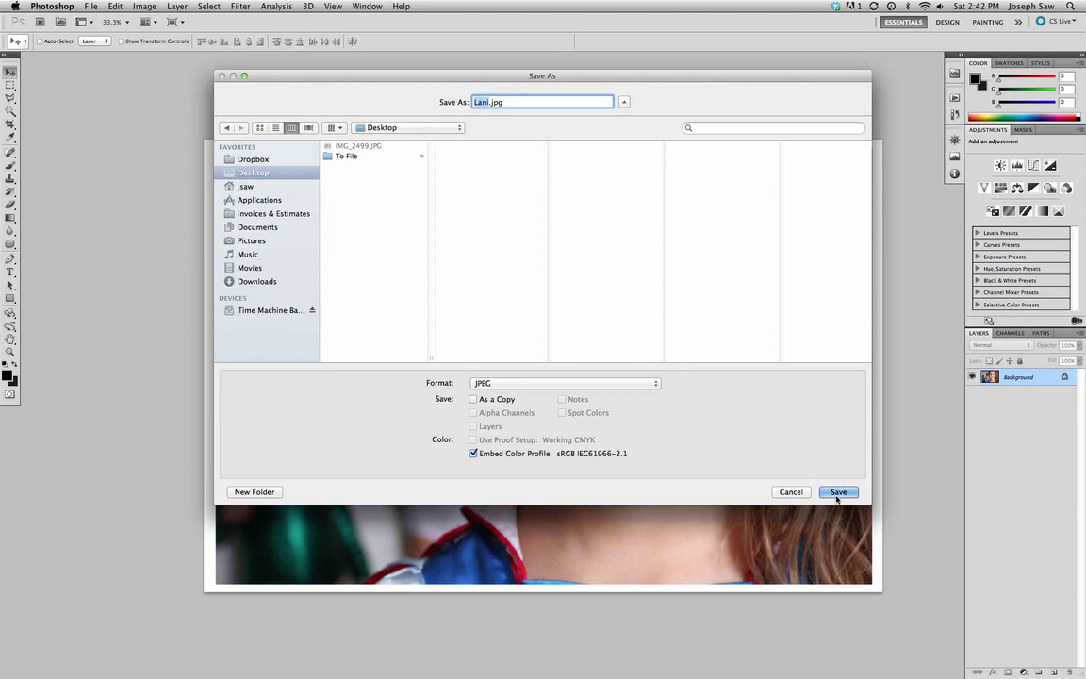
left_click(836, 490)
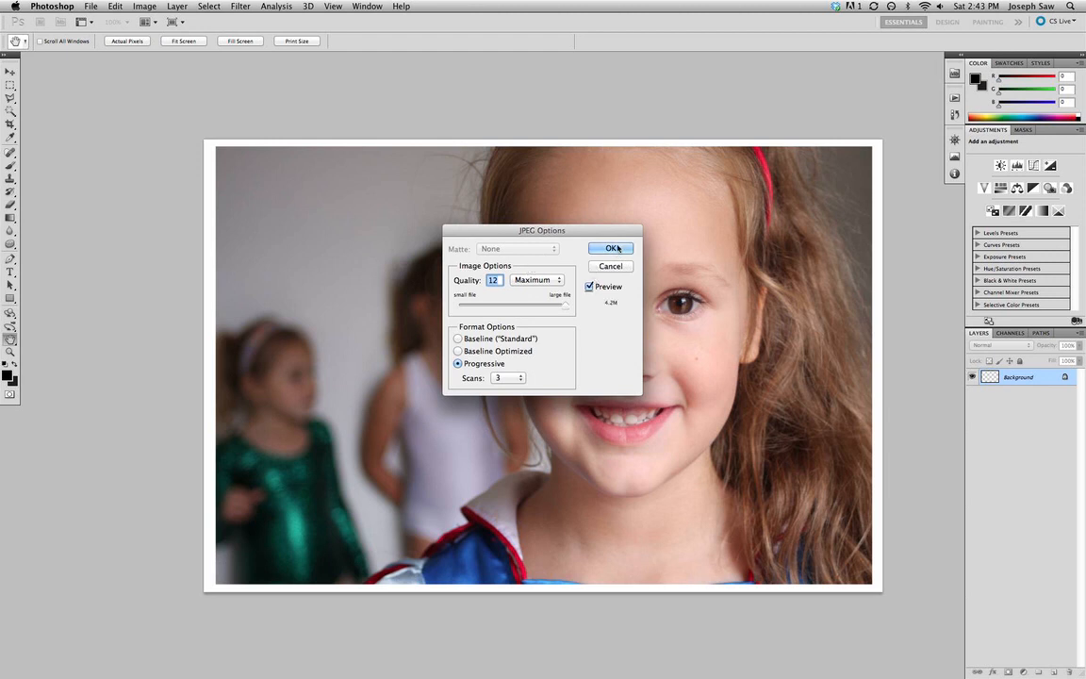
Confirm JPEG Quality 12 (Maximum) to finish the save
left_click(611, 249)
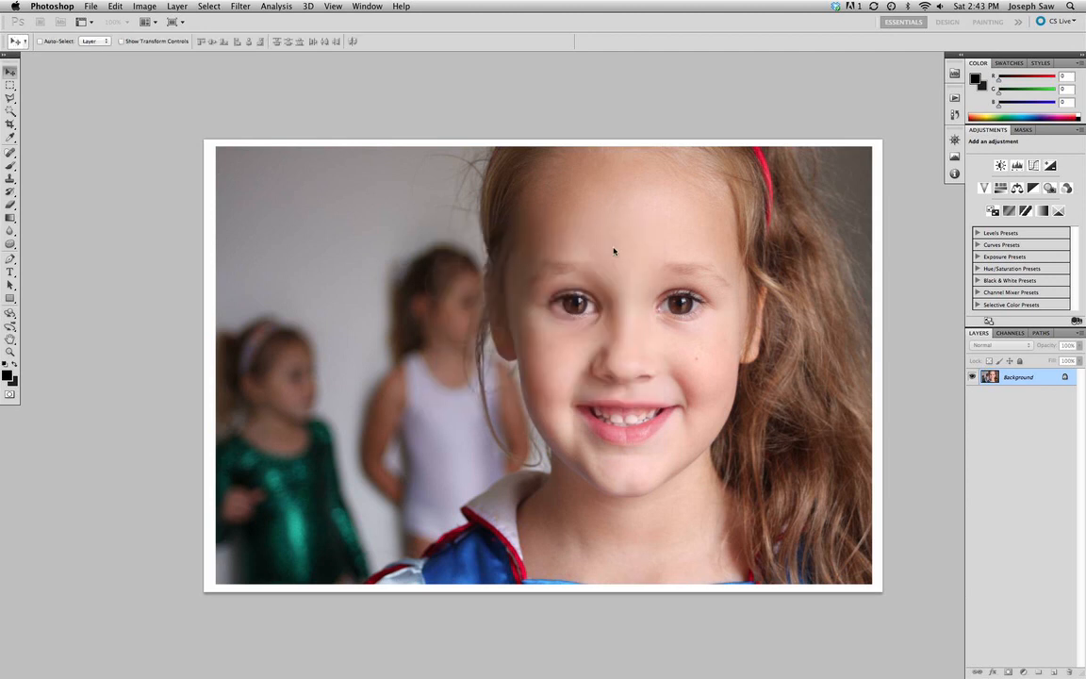
mouse_move(638, 248)
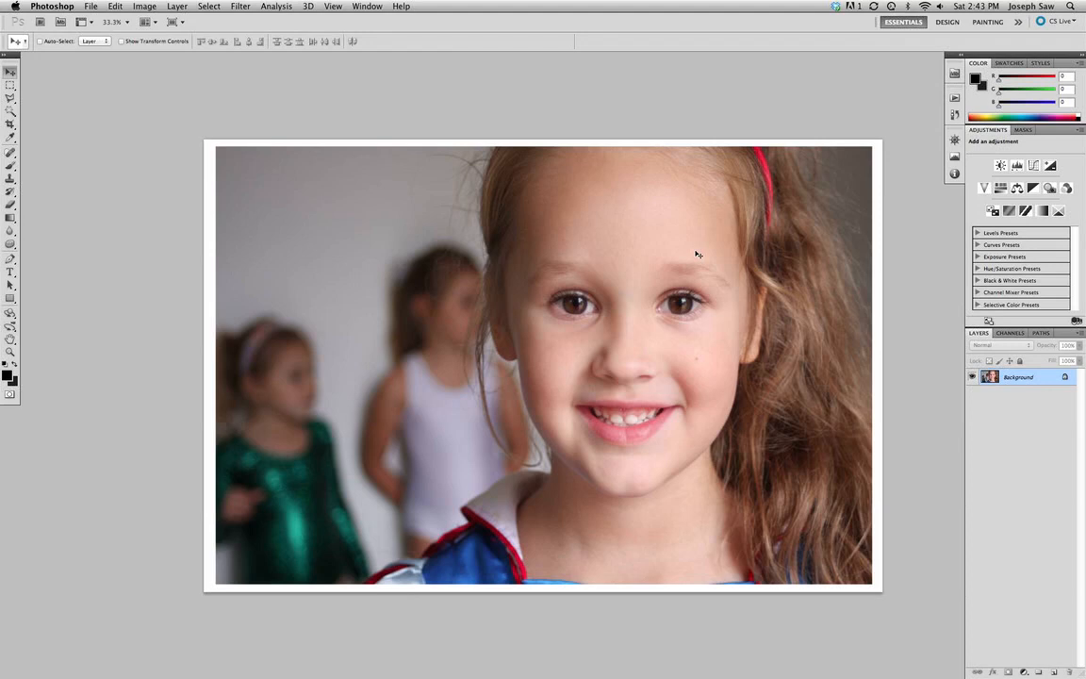
mouse_move(708, 255)
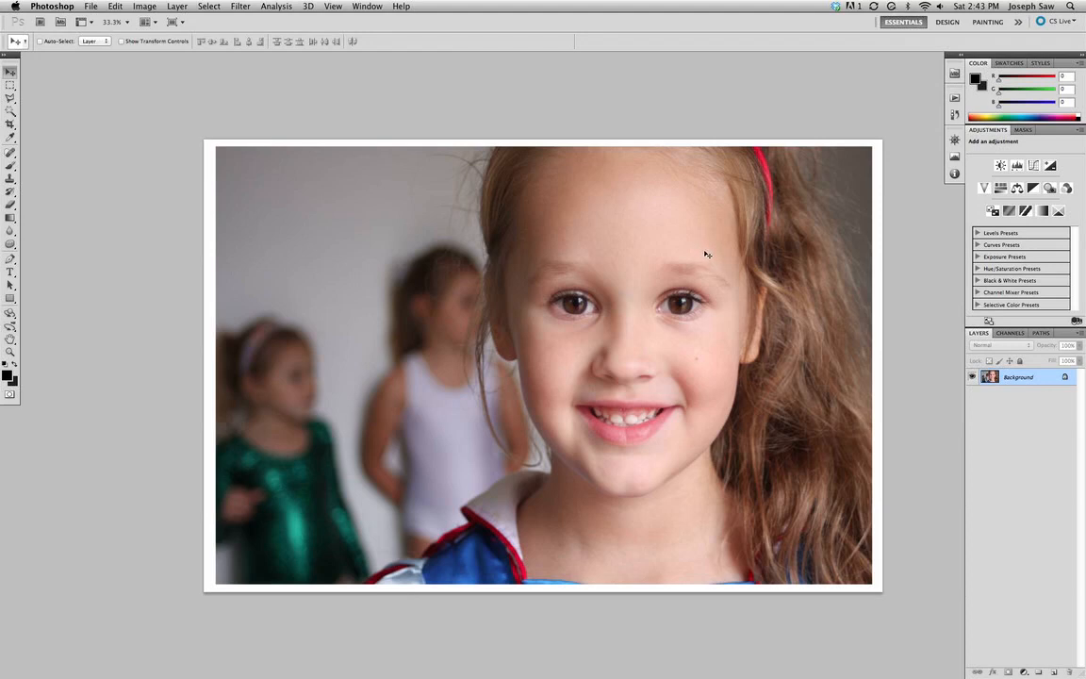
mouse_move(200, 143)
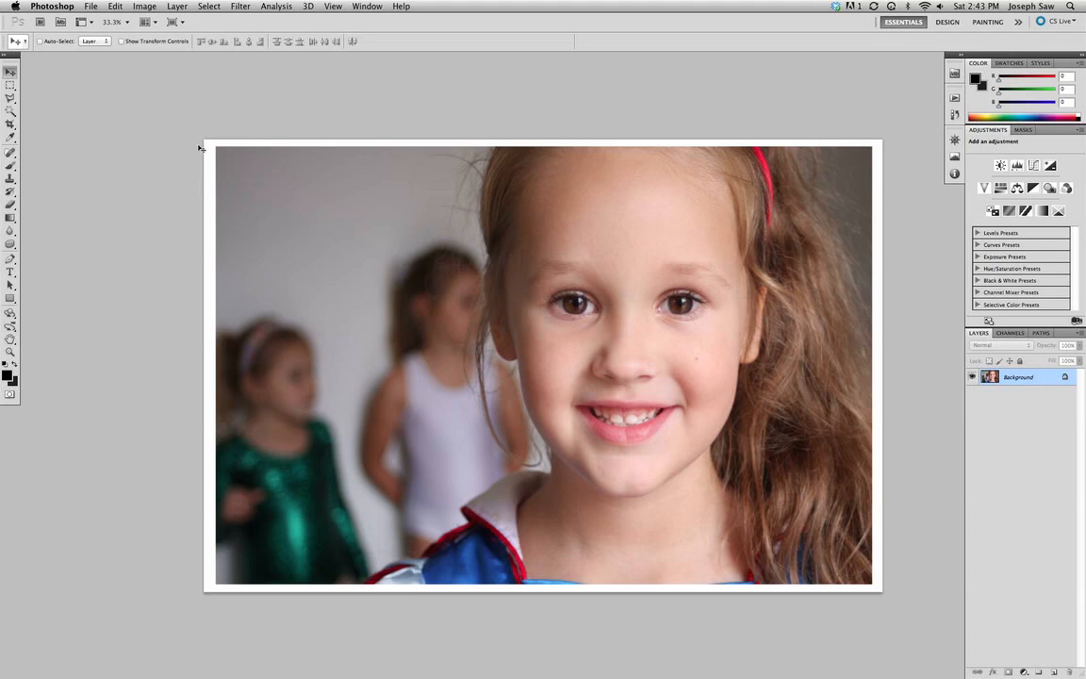
mouse_move(573, 305)
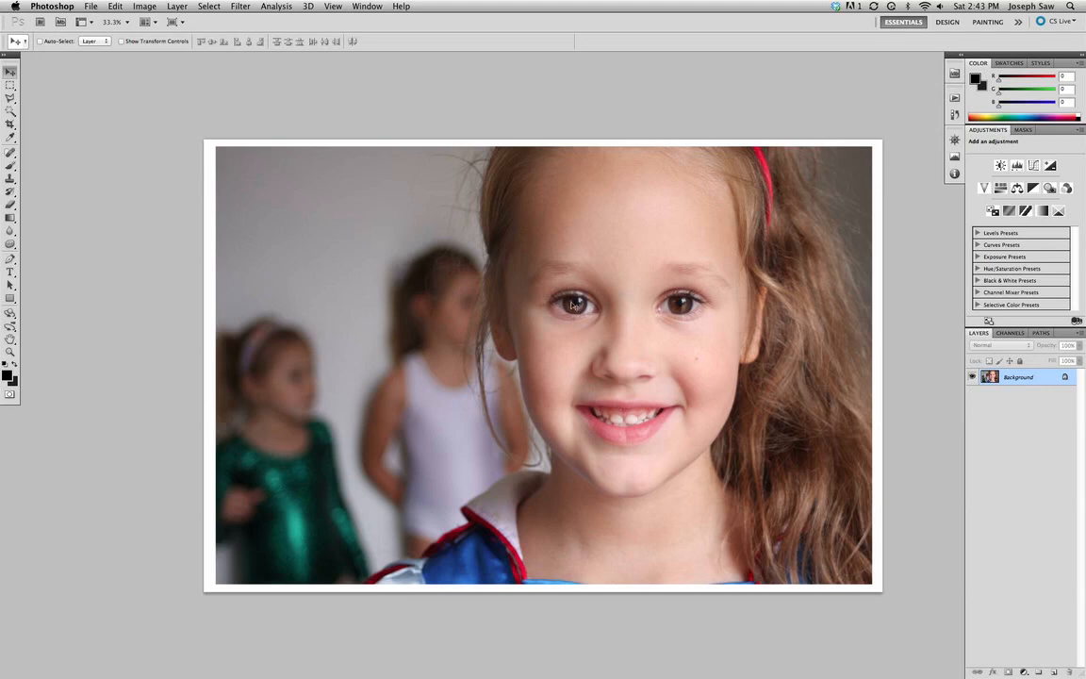
mouse_move(575, 297)
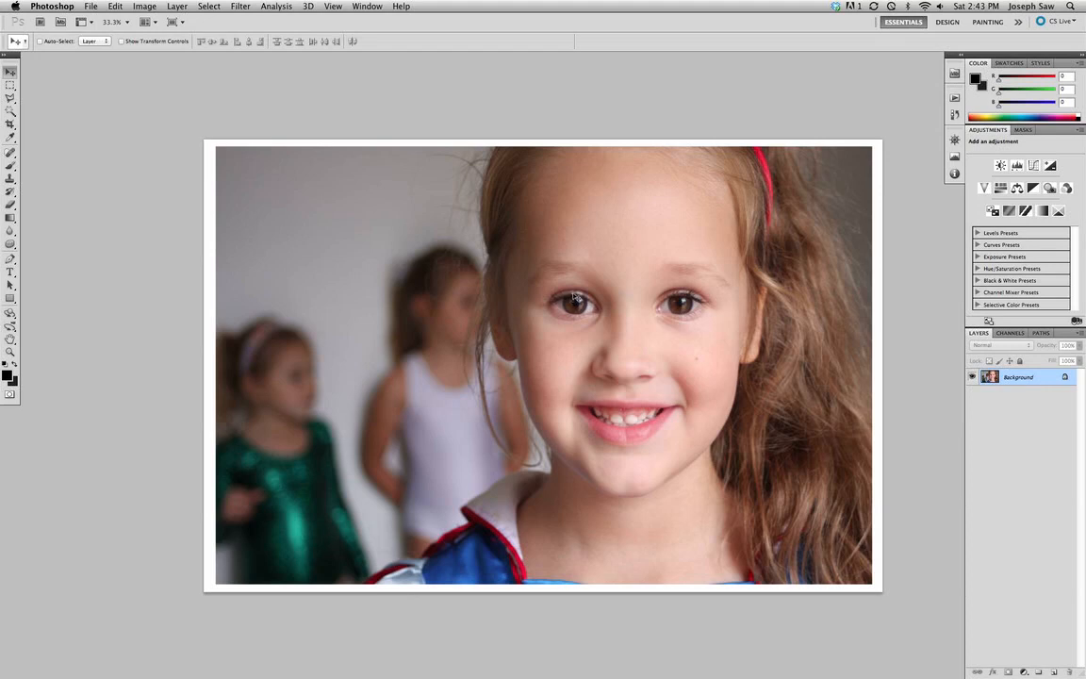
mouse_move(763, 237)
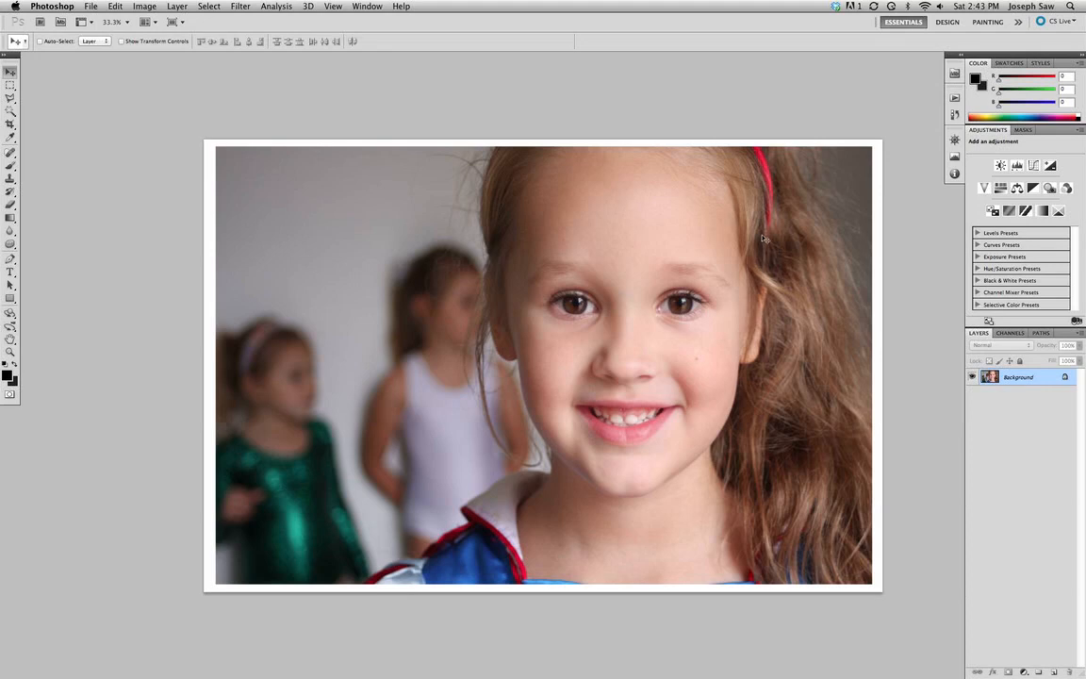
mouse_move(846, 253)
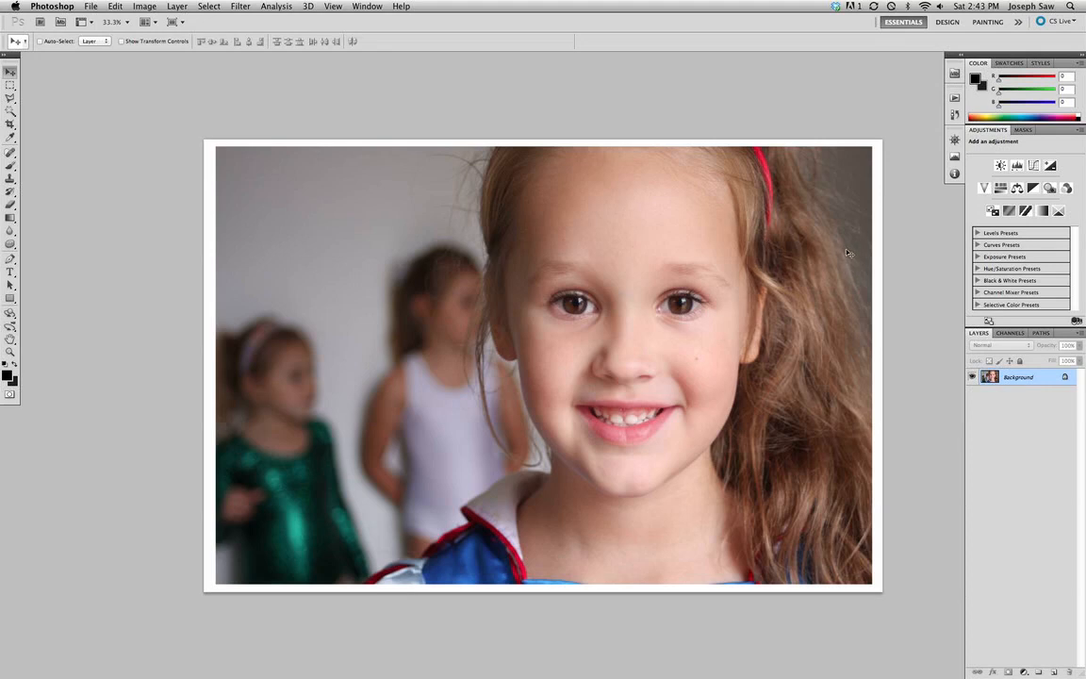